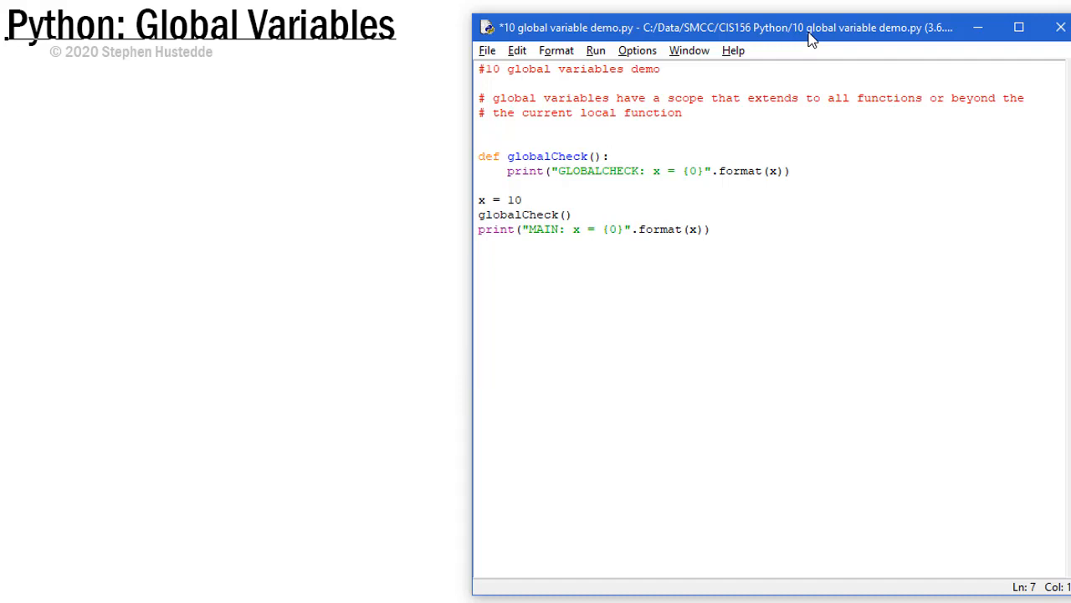
# Focus the demo script editor and start Run Module, raising the save prompt
pyautogui.click(609, 156)
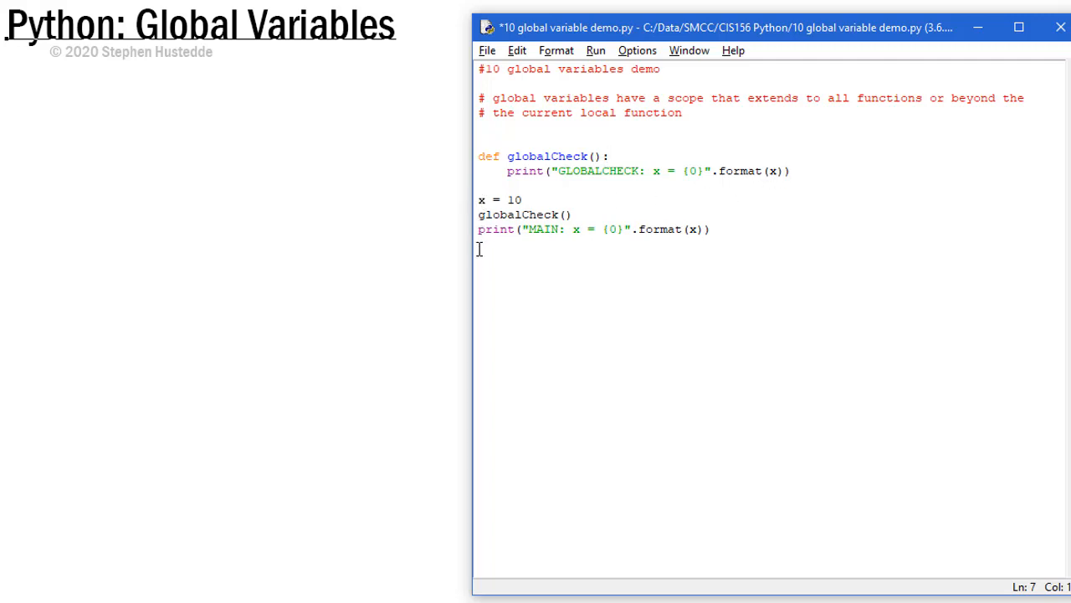
pyautogui.moveTo(484, 268)
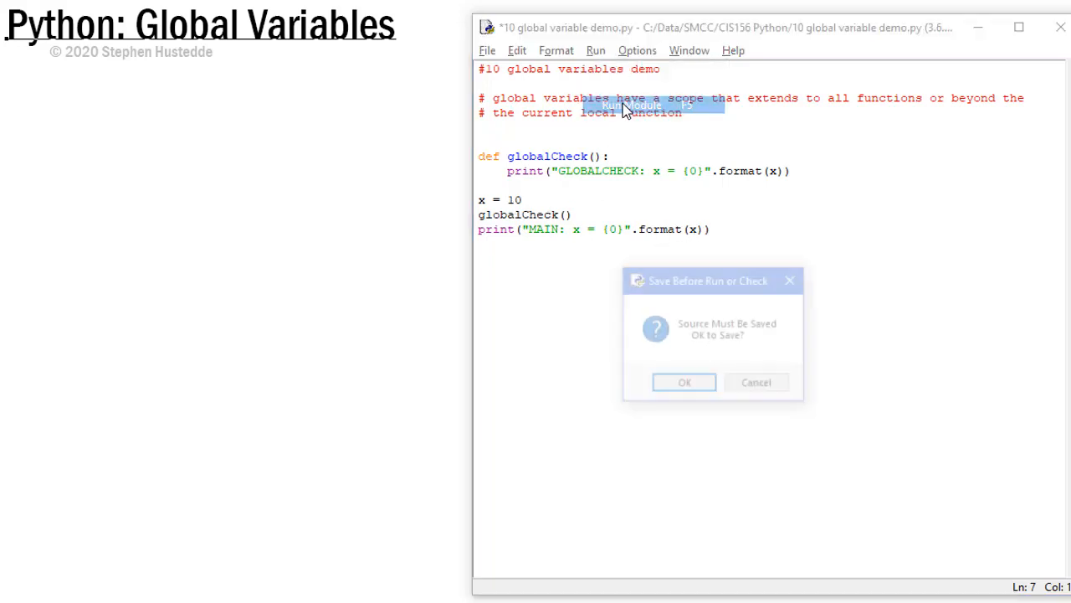
# Confirm the save so the shell prints GLOBALCHECK: x = 10 and MAIN: x = 10, then refocus the editor
pyautogui.click(683, 381)
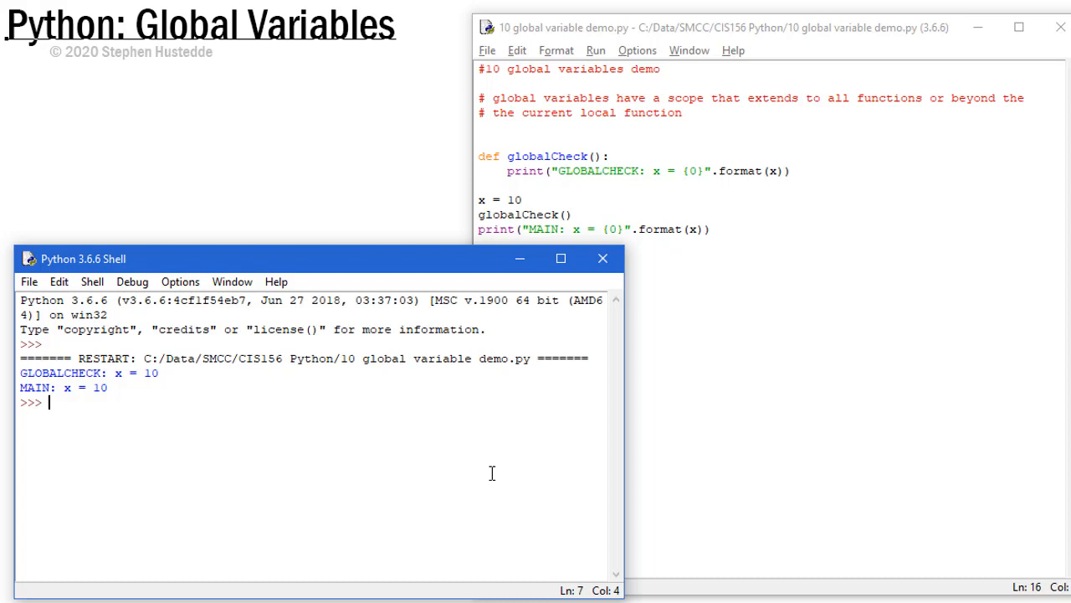
pyautogui.click(795, 172)
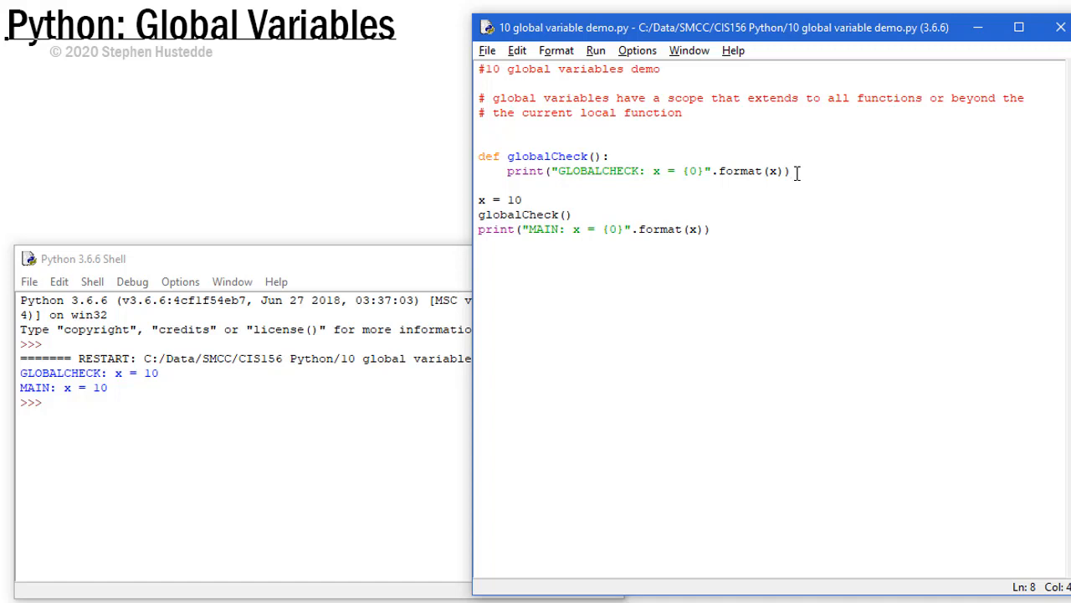
# Add 'x += 5' inside globalCheck and rerun, producing an UnboundLocalError for x
pyautogui.write('x')
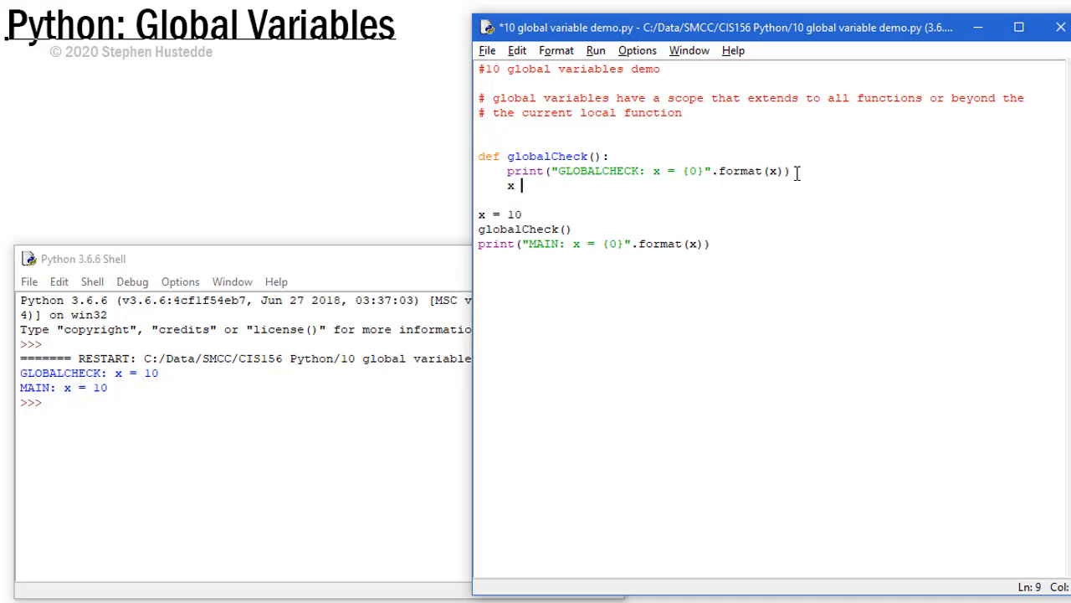
pyautogui.write('+= 5')
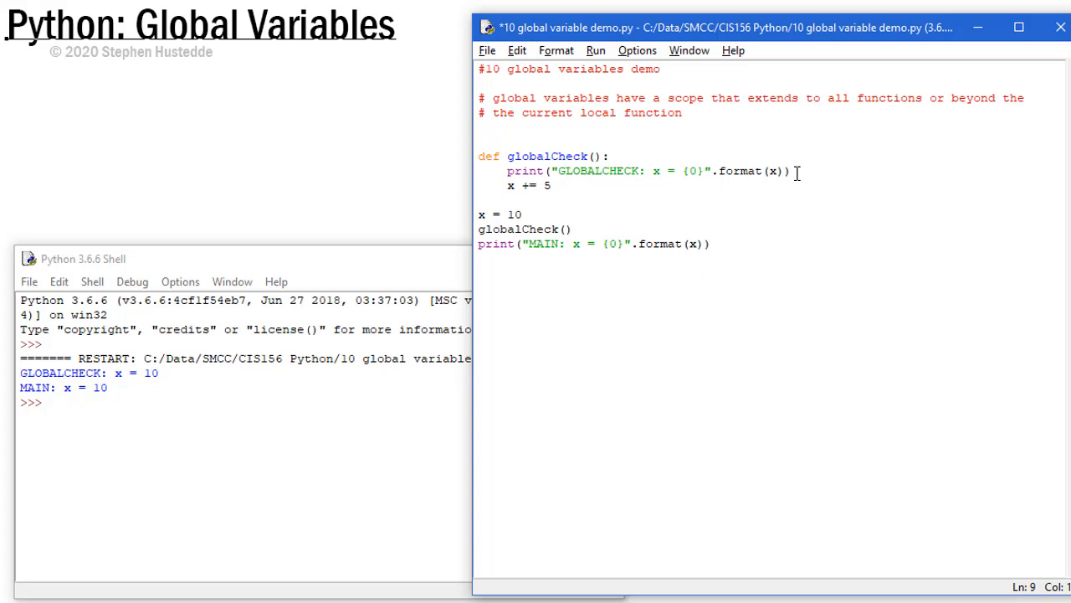
pyautogui.click(596, 50)
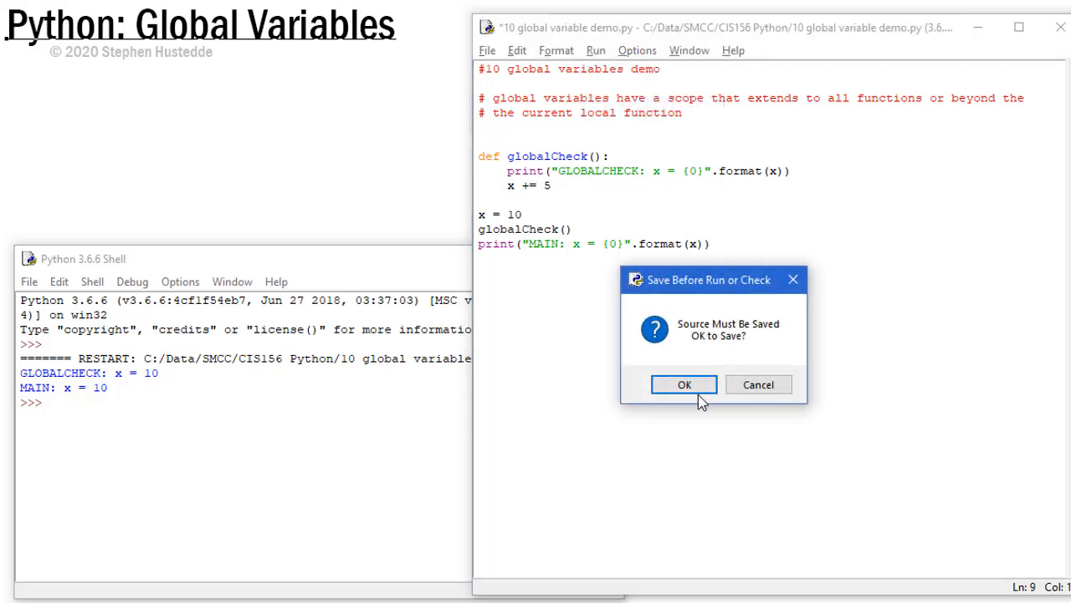
pyautogui.click(683, 383)
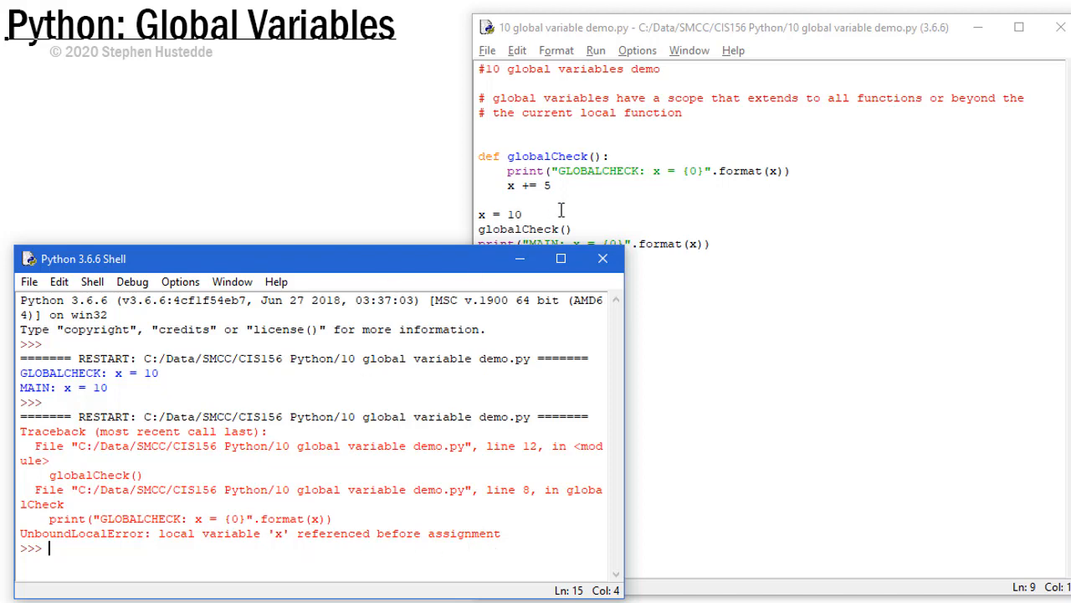
pyautogui.moveTo(562, 179)
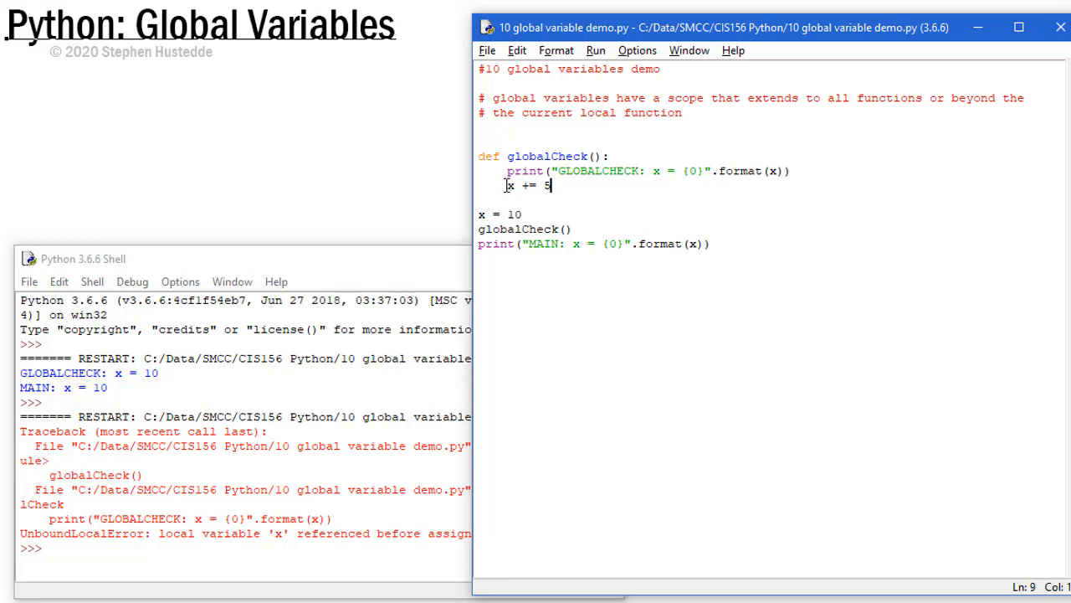
pyautogui.moveTo(512, 190)
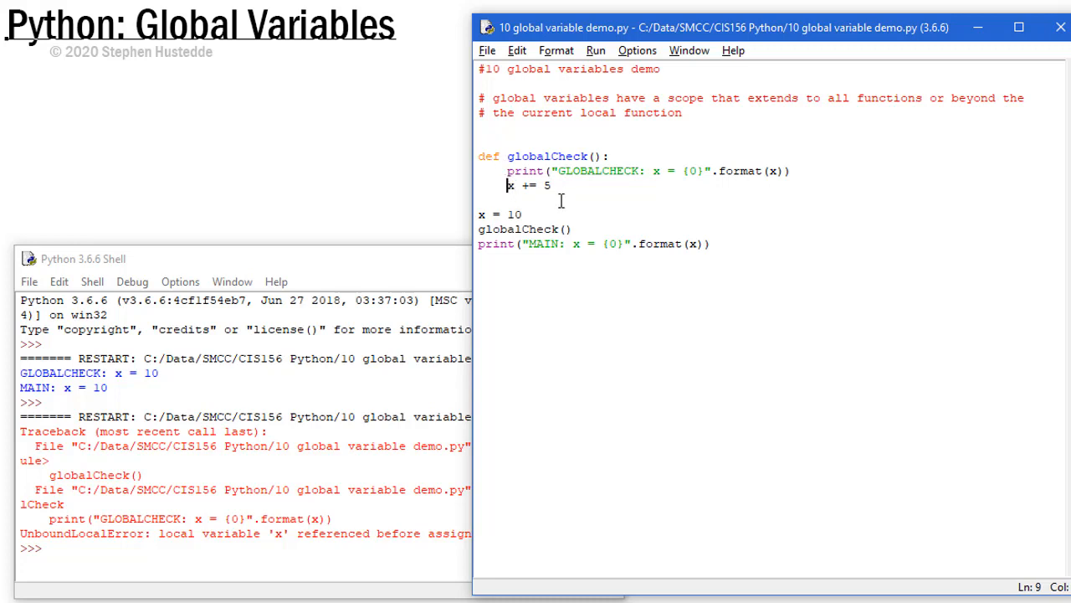
# Insert 'global x' at the top of globalCheck and rerun so MAIN prints x = 15, then select that line
pyautogui.click(509, 171)
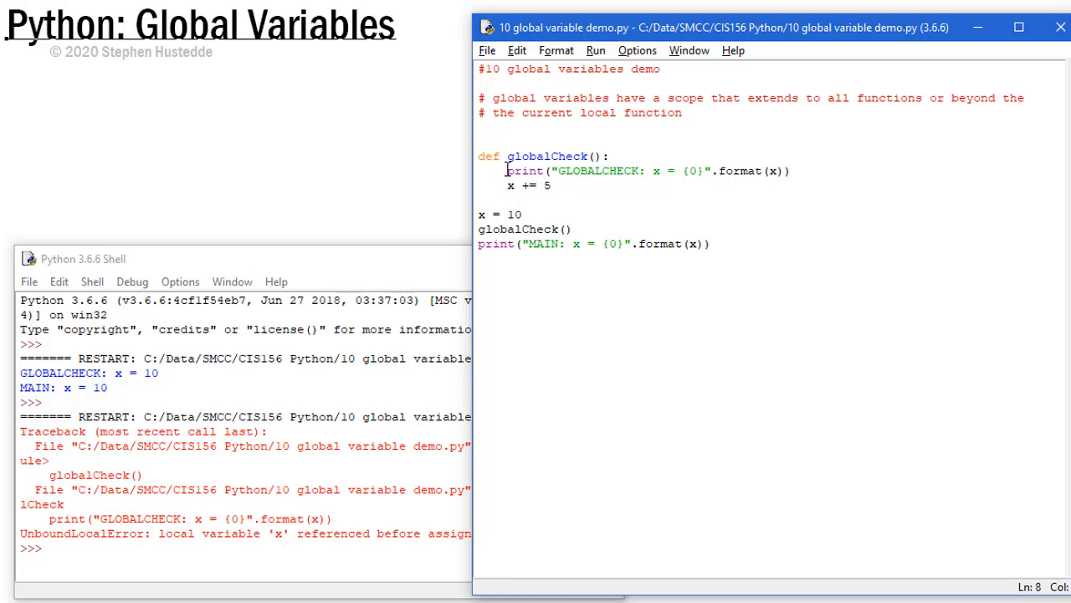
pyautogui.write('global')
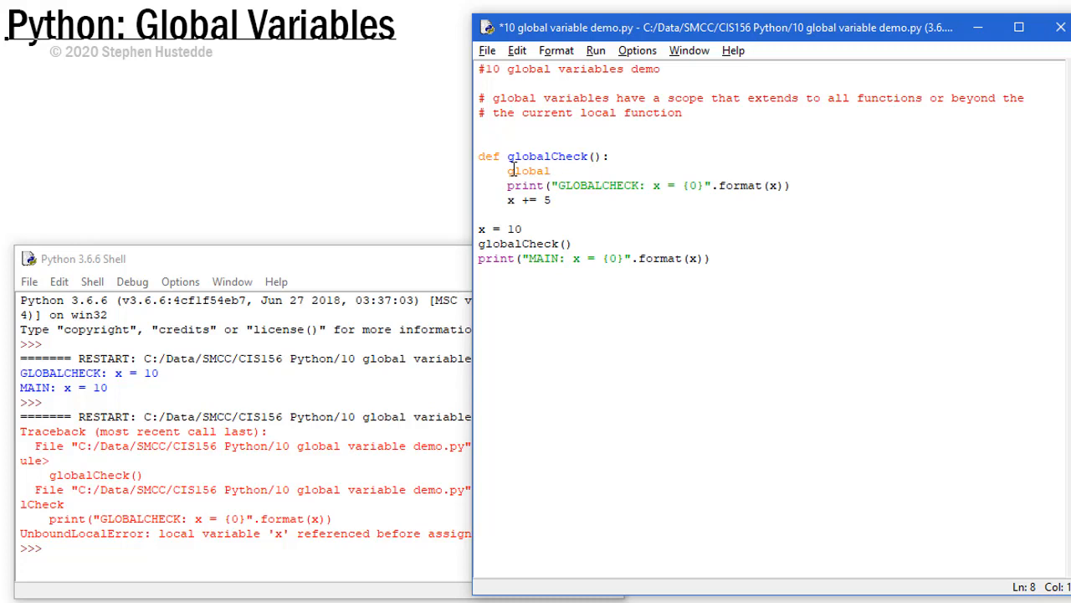
pyautogui.write('x')
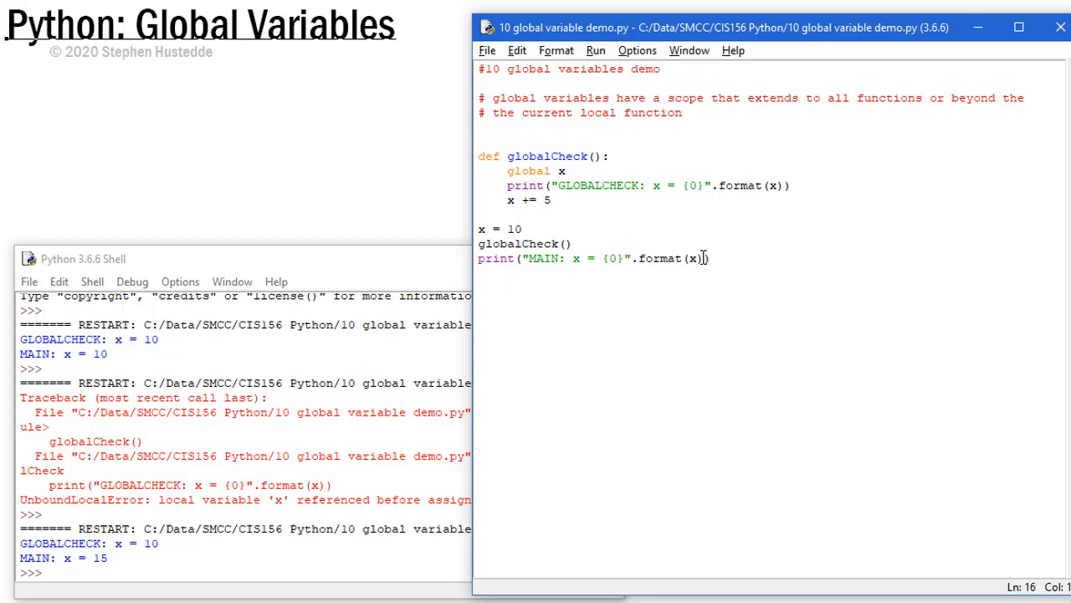
pyautogui.moveTo(787, 27); pyautogui.dragTo(767, 54)
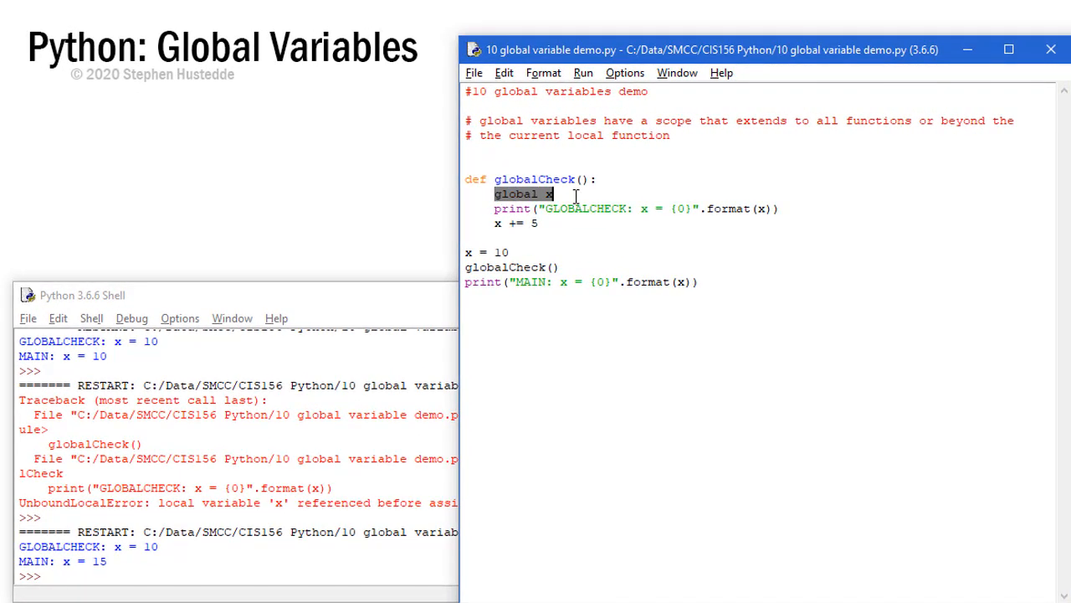
# Replace 'global x' with 'x = 20' and rerun, showing GLOBALCHECK: x = 20 versus MAIN: x = 10
pyautogui.write('x=')
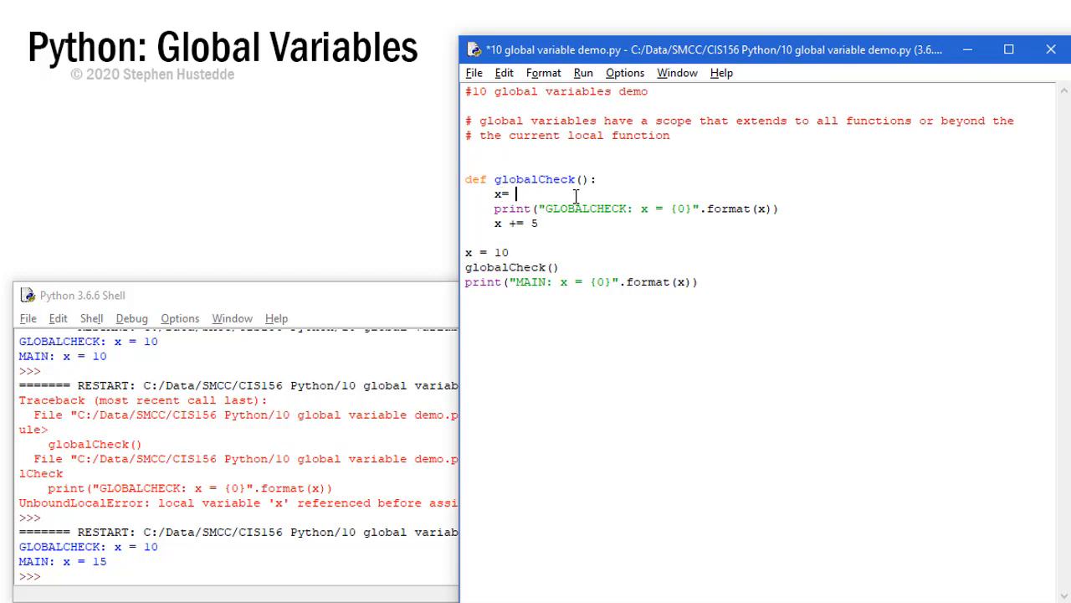
pyautogui.write('" "')
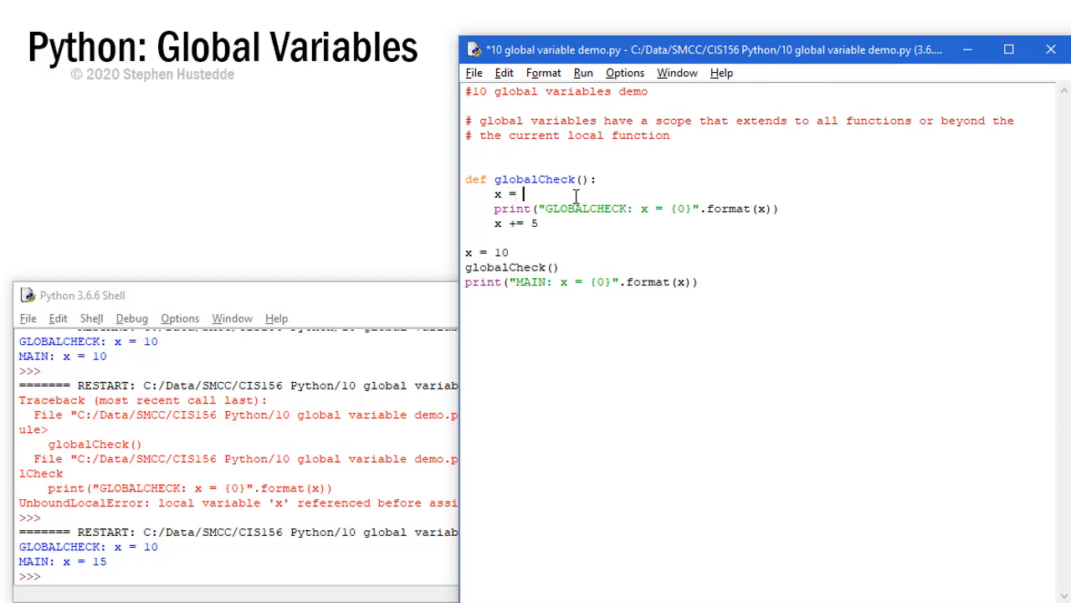
pyautogui.write('20')
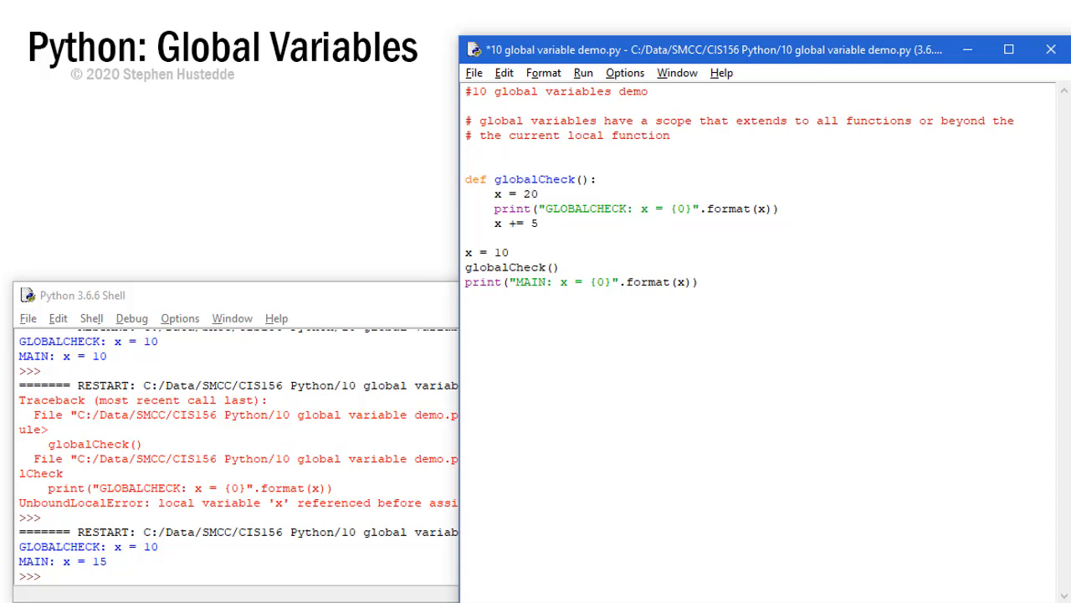
pyautogui.click(582, 72)
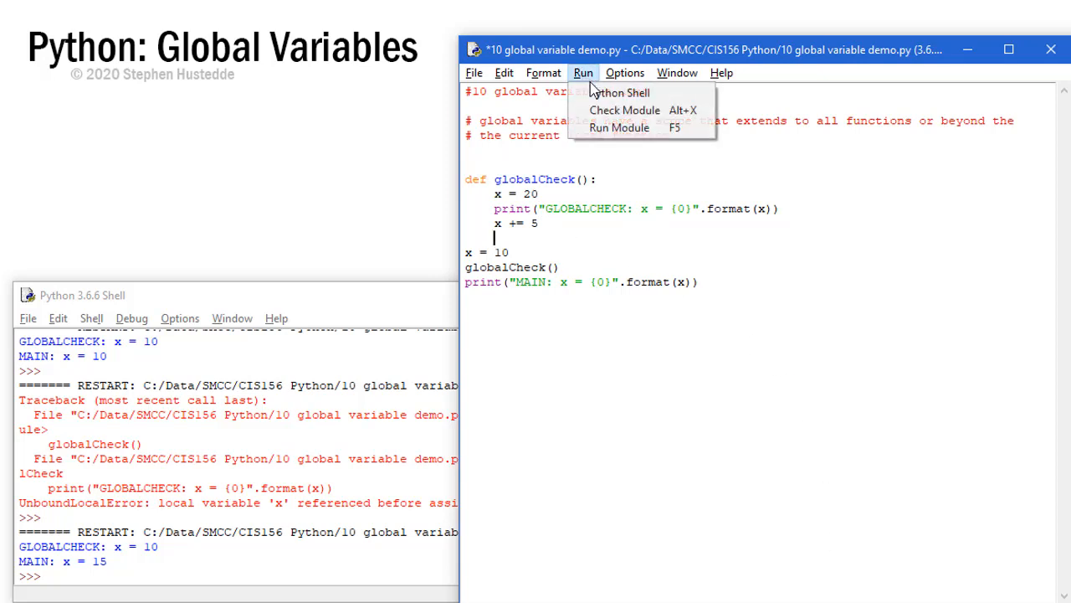
pyautogui.click(620, 127)
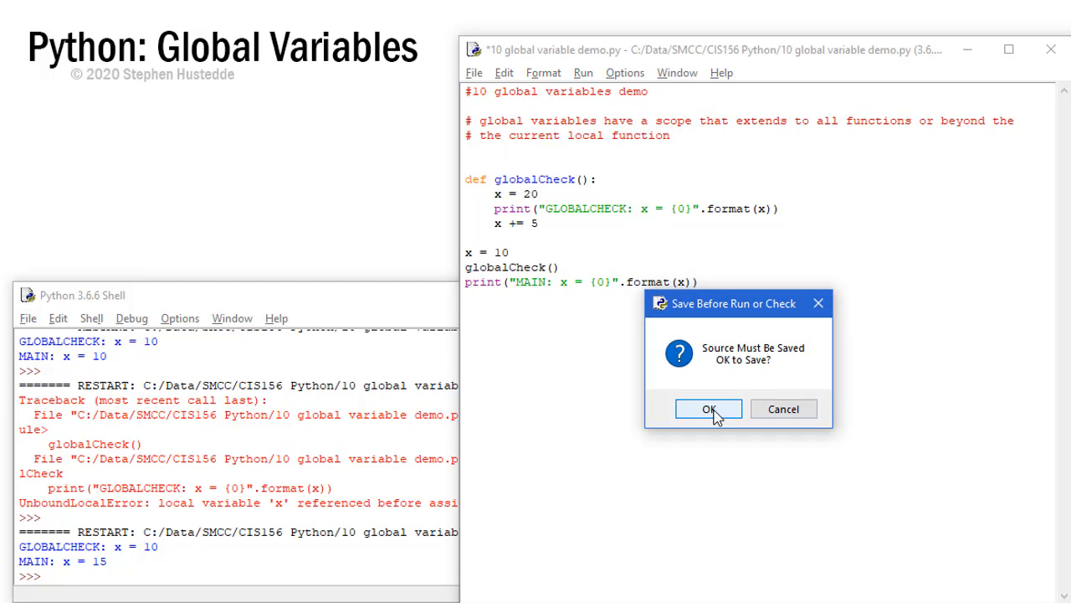
pyautogui.click(708, 409)
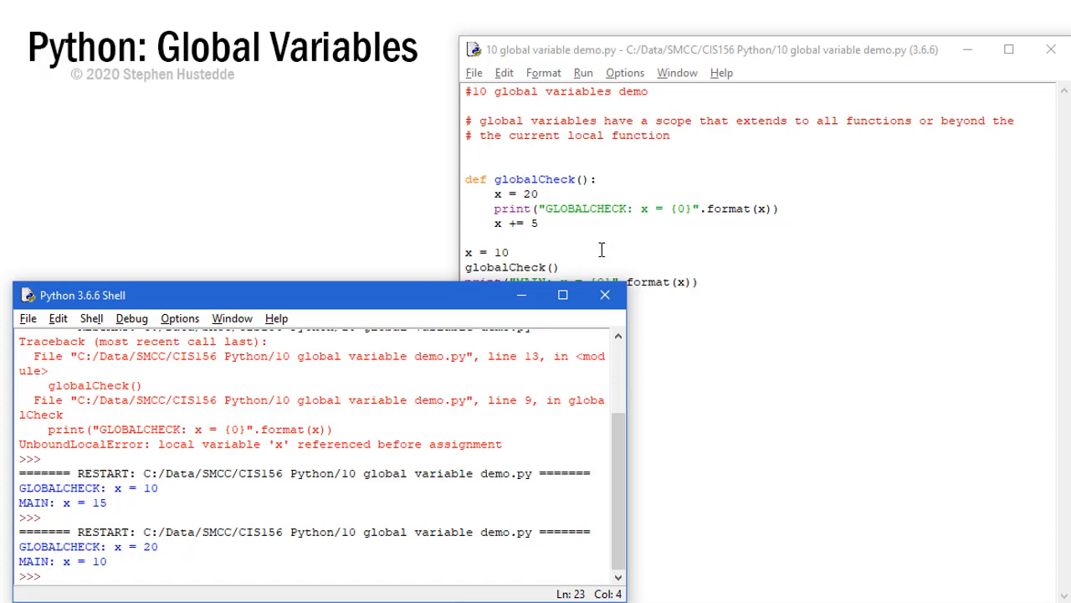
pyautogui.doubleClick(514, 194)
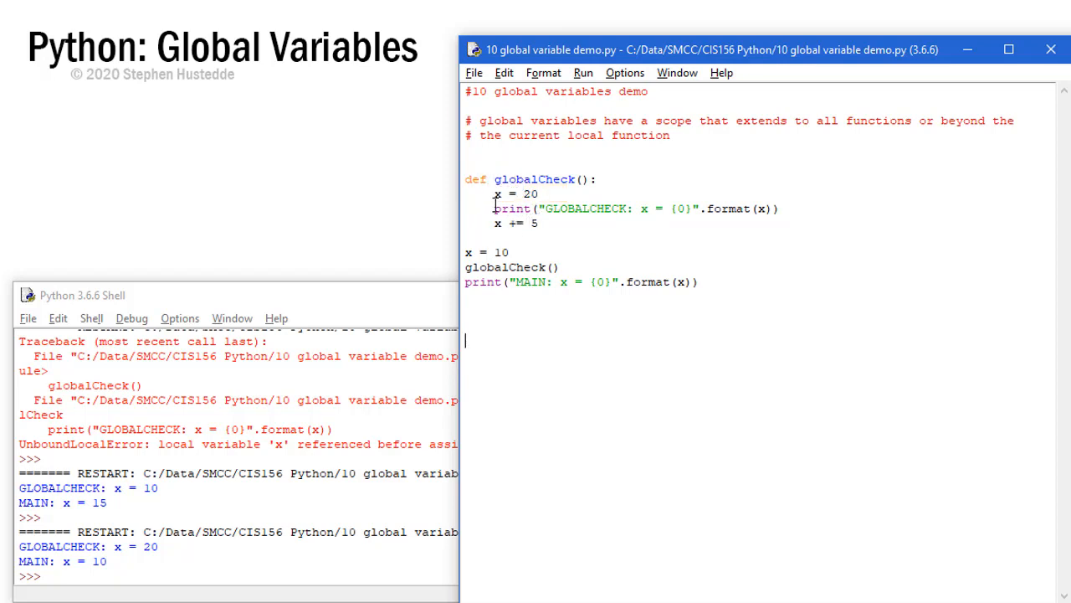
pyautogui.moveTo(653, 207)
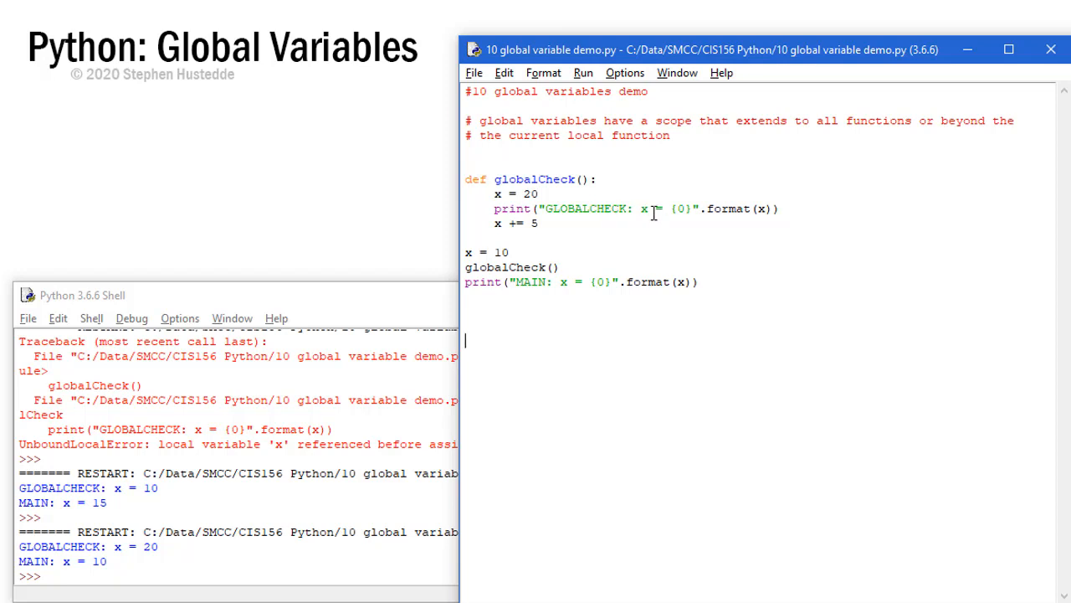
pyautogui.moveTo(522, 199)
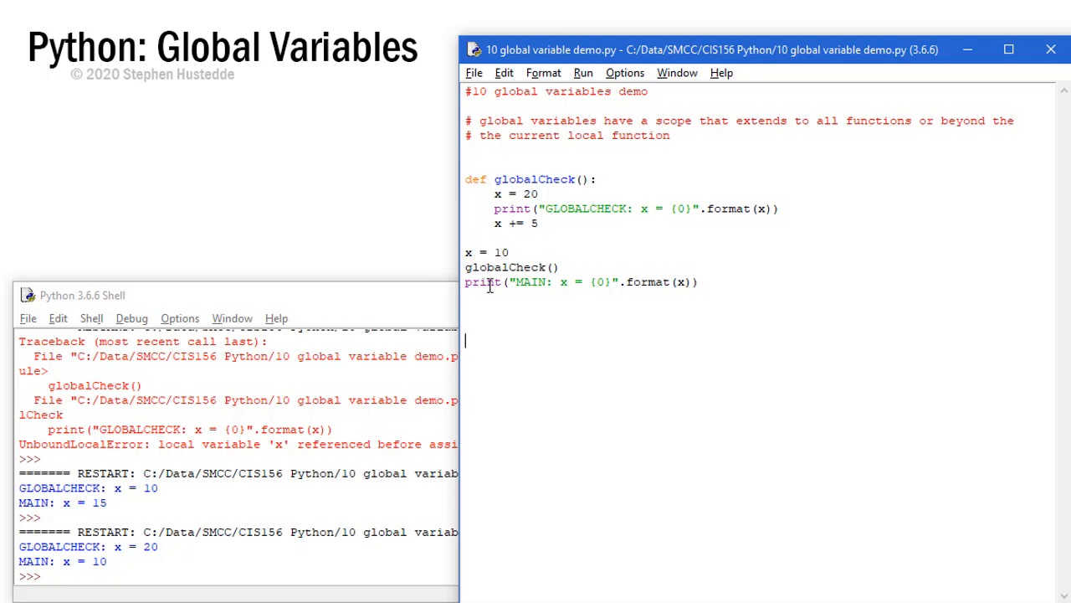
pyautogui.moveTo(562, 281)
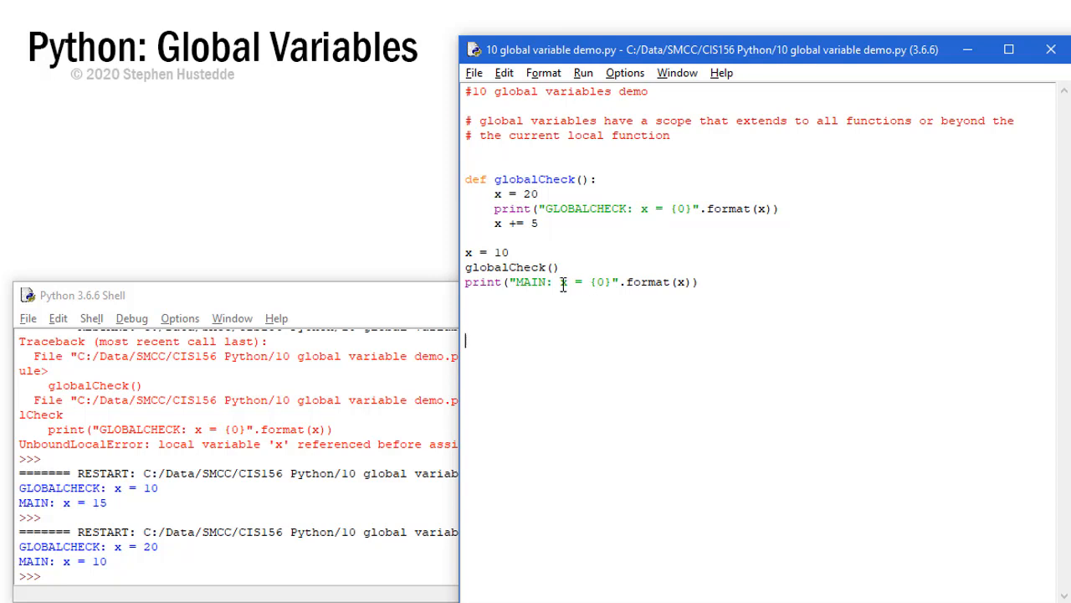
pyautogui.moveTo(460, 266)
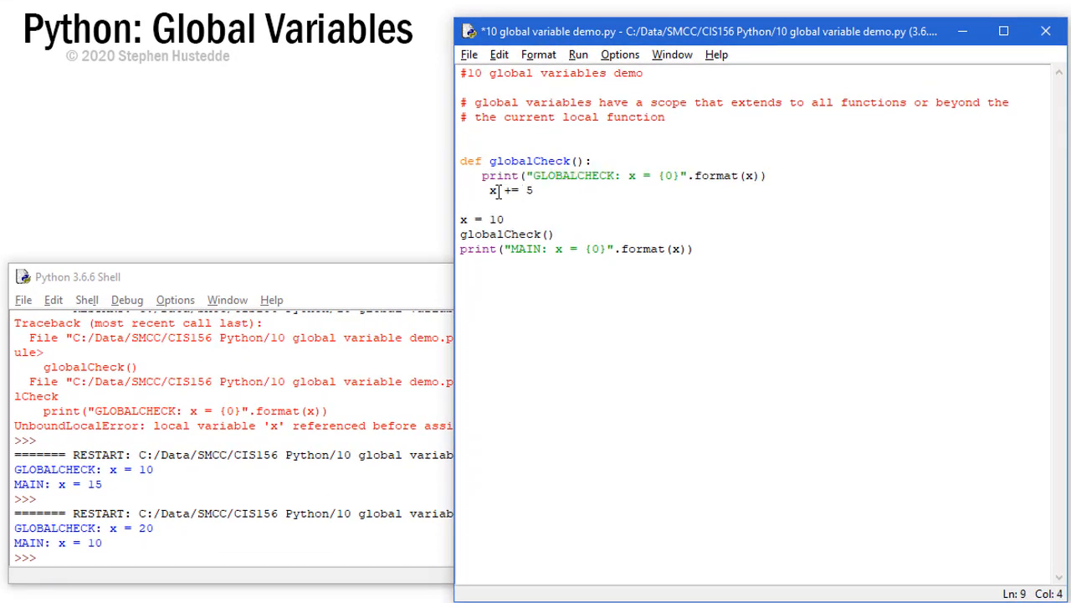
# Wrap the top-level code in def main() and add a main() call at the end
pyautogui.click(485, 176)
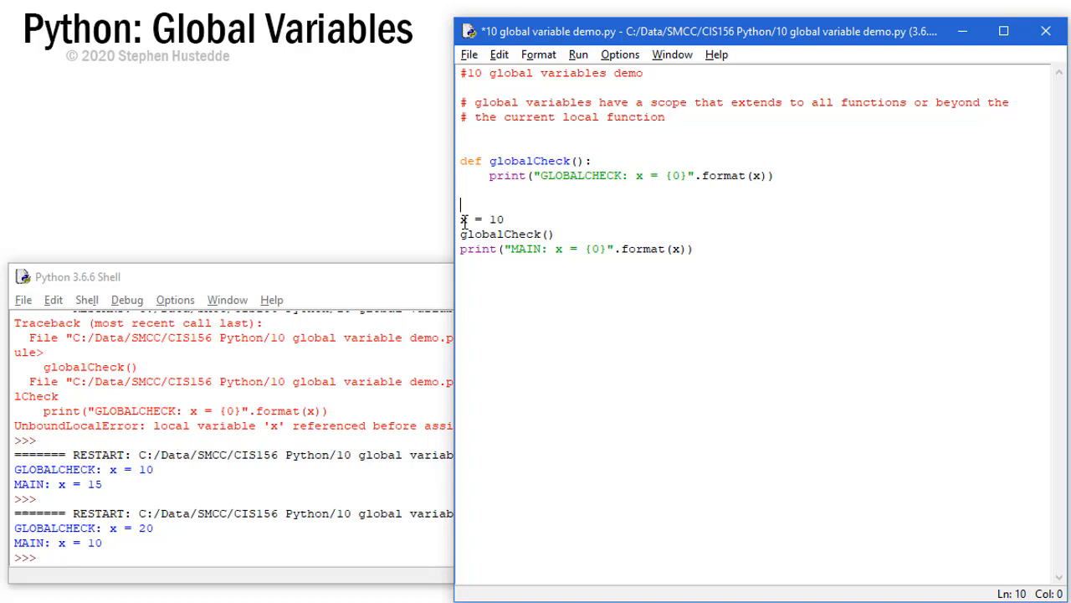
pyautogui.write('def m')
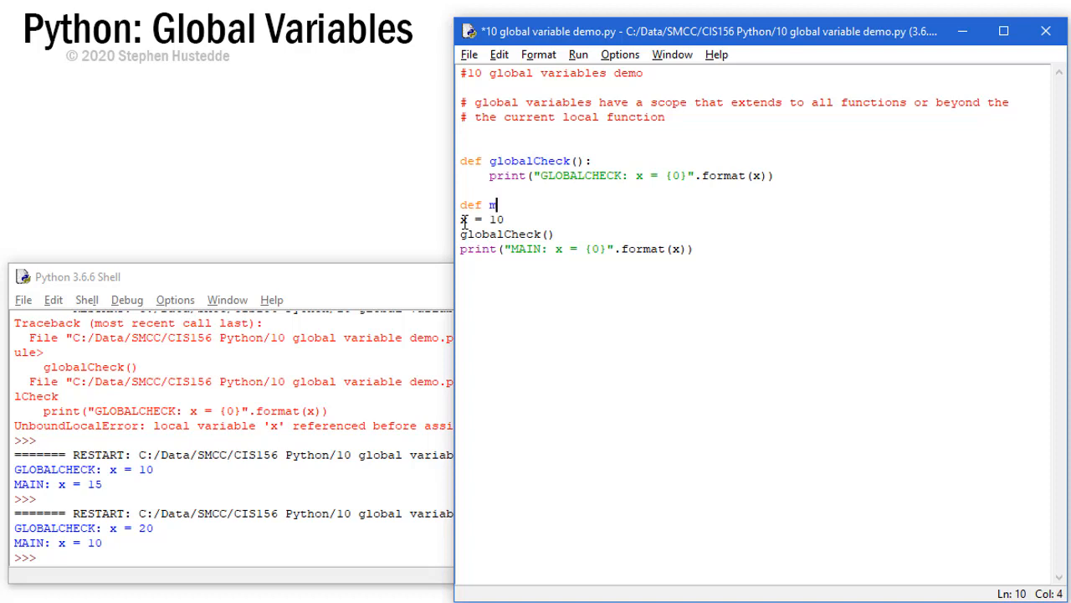
pyautogui.write('ain():')
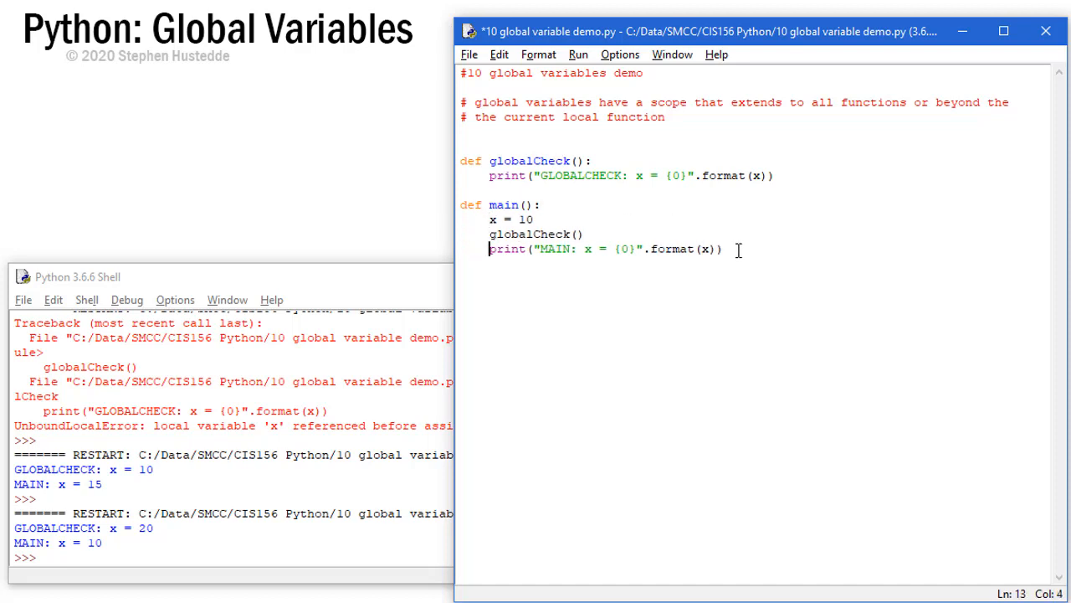
pyautogui.click(616, 321)
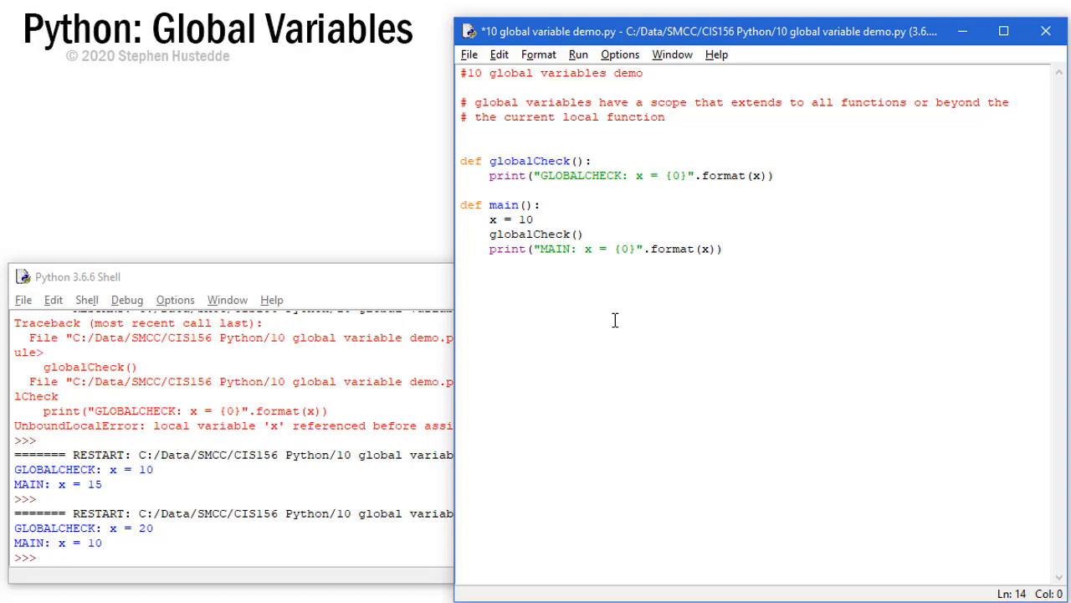
pyautogui.write('main')
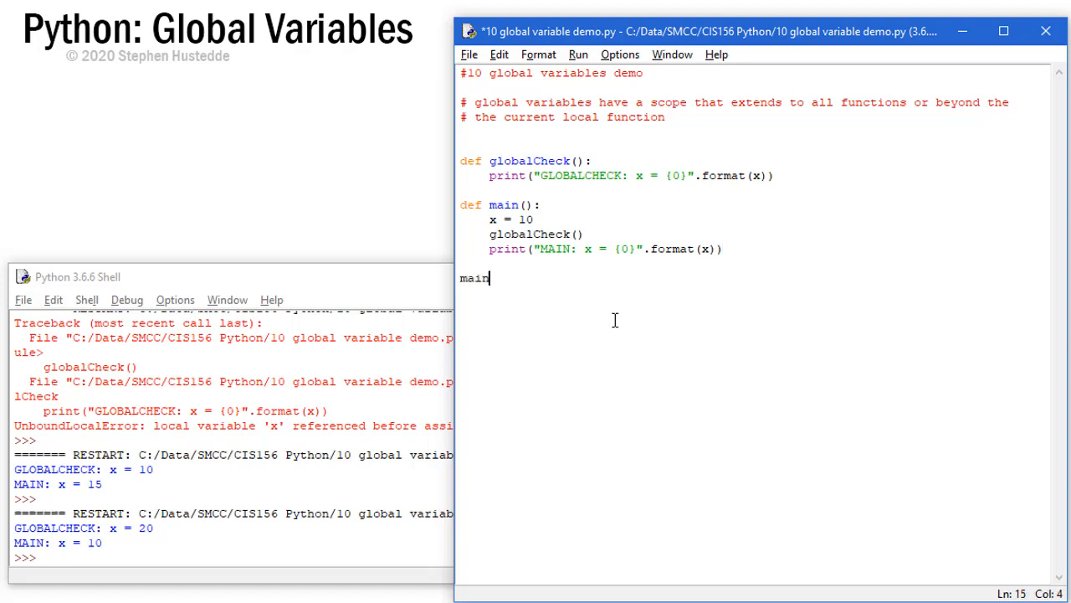
pyautogui.write('()')
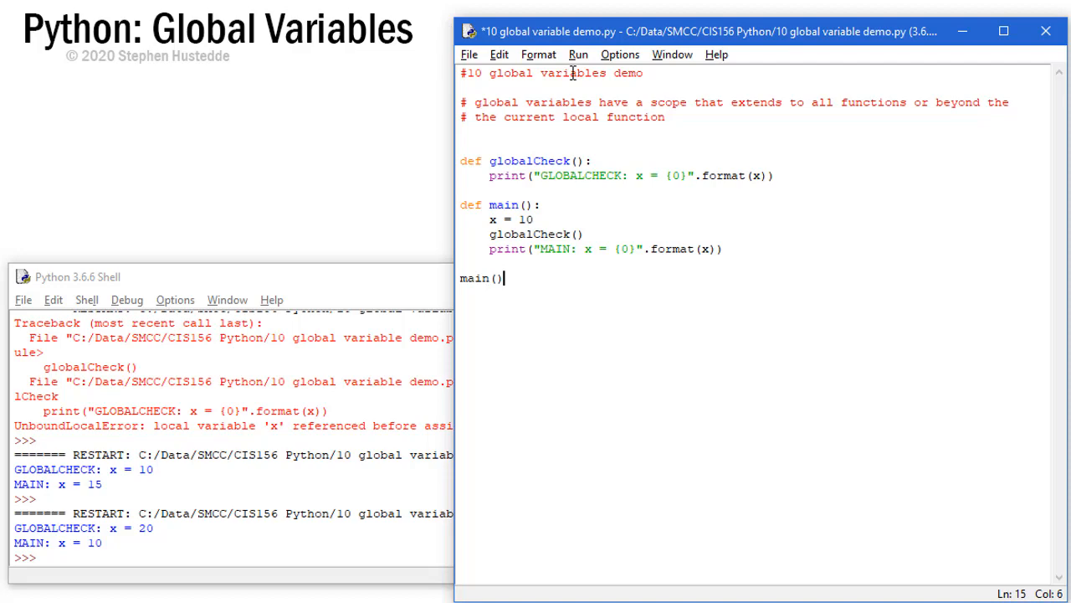
# Run the module, raising NameError: name 'x' is not defined, and return to the editor
pyautogui.click(579, 53)
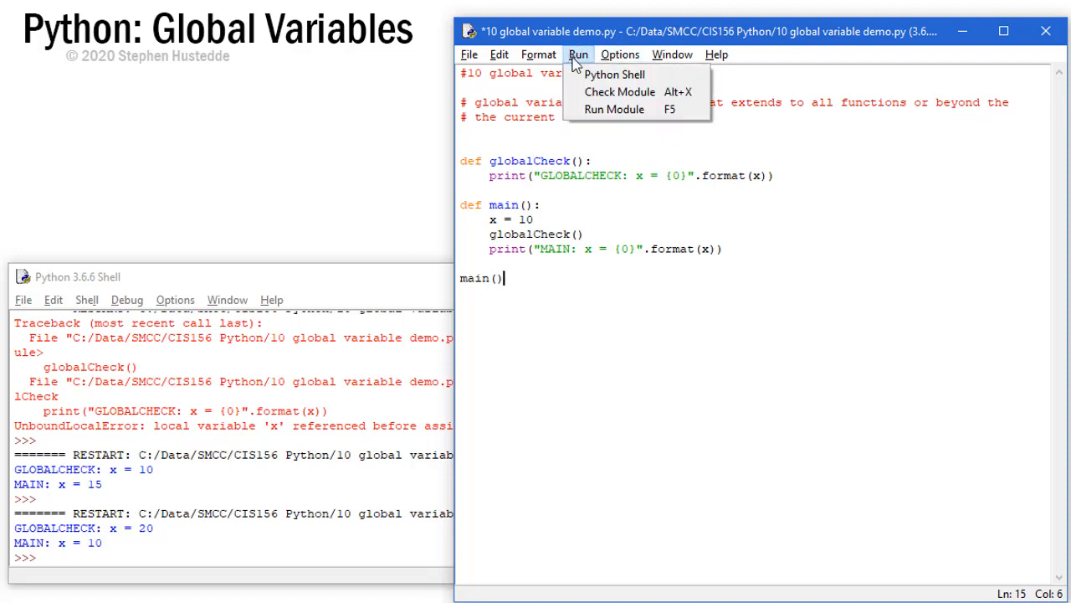
pyautogui.click(612, 109)
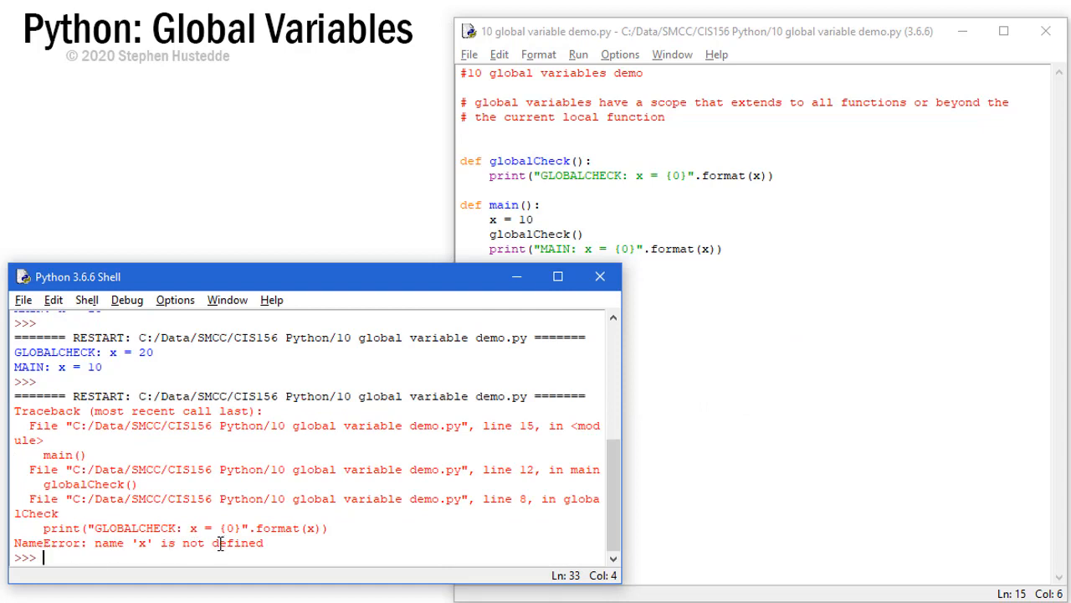
pyautogui.click(742, 275)
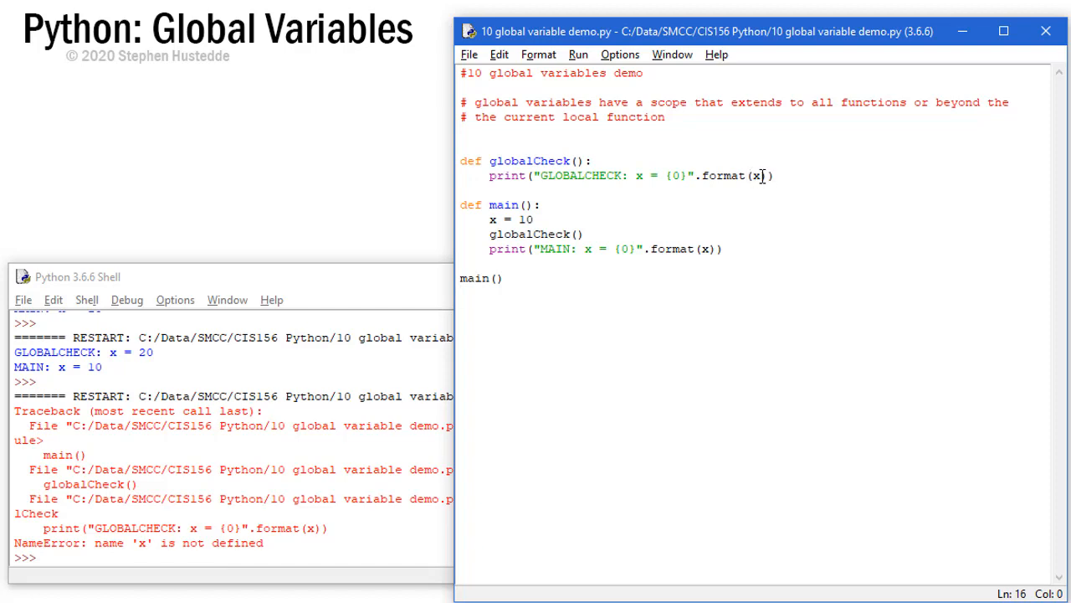
# Declare 'global x' above x = 10 in main and rerun so both functions print x = 10
pyautogui.click(459, 291)
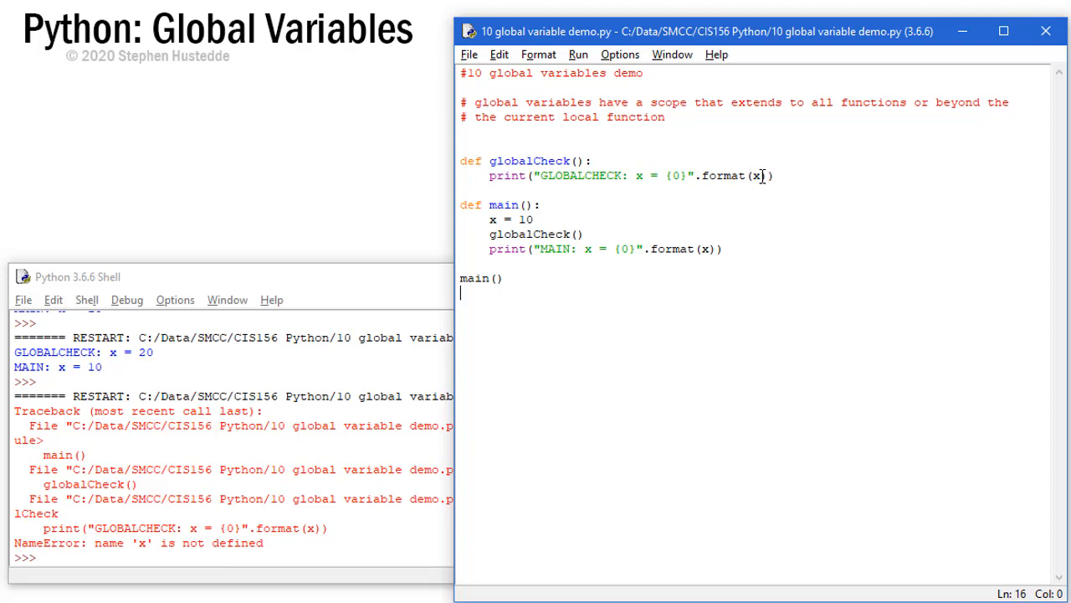
pyautogui.click(493, 218)
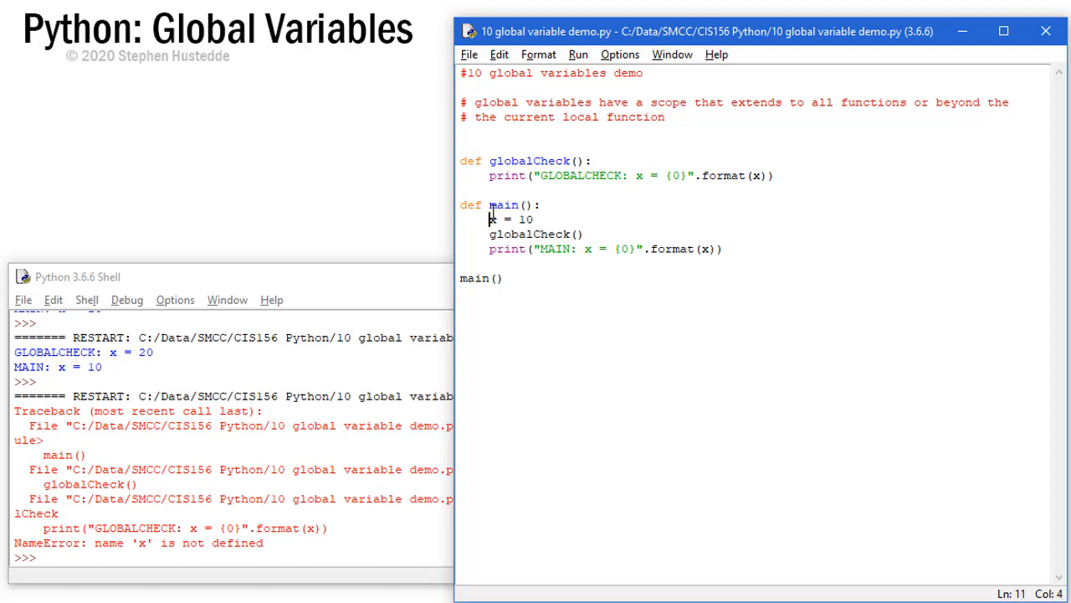
pyautogui.write('global x')
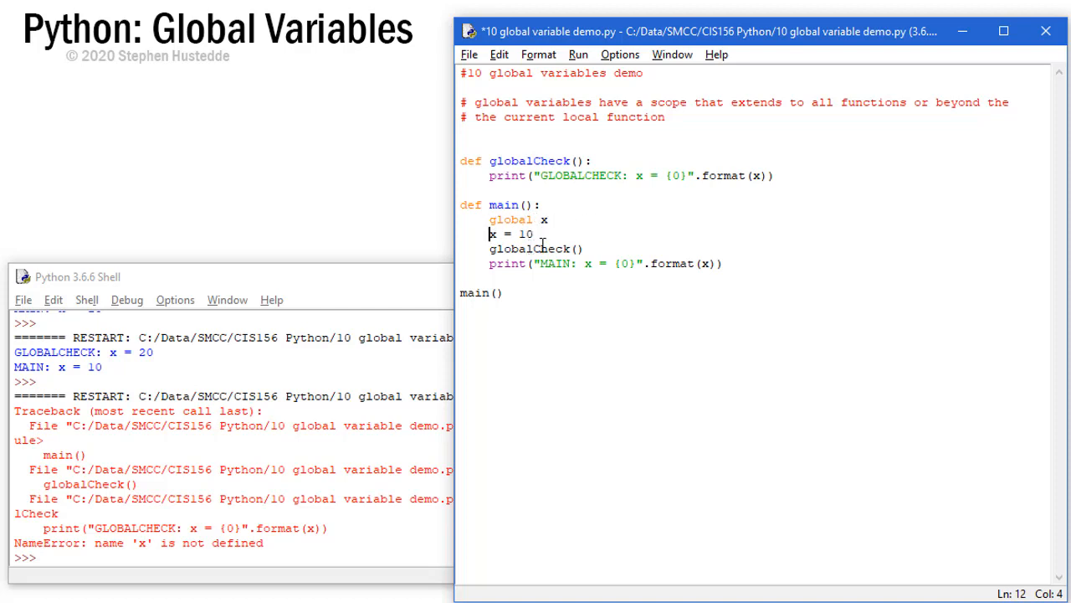
pyautogui.click(579, 54)
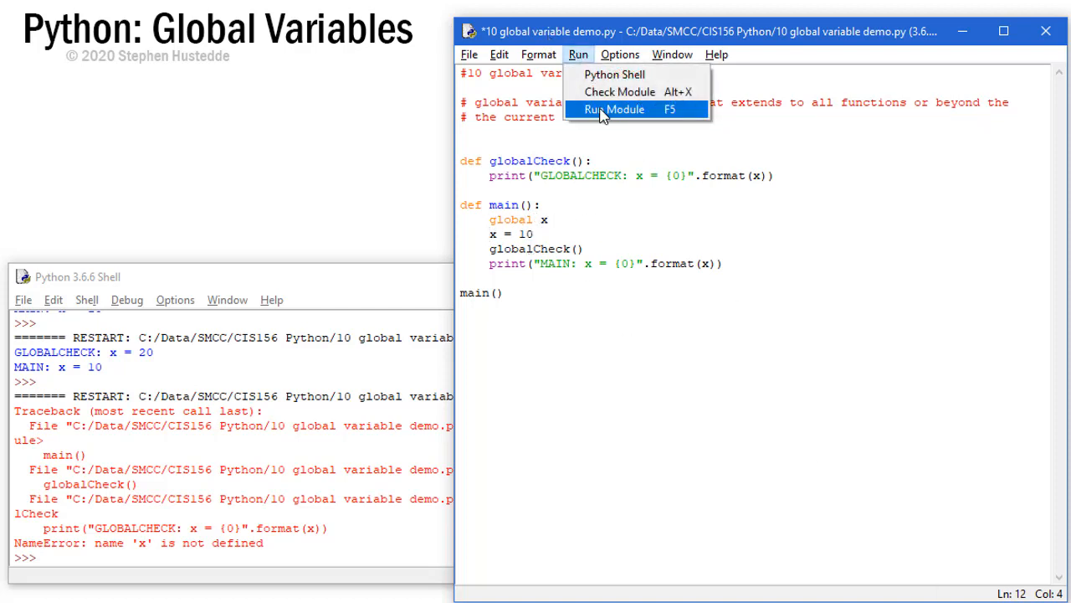
pyautogui.click(614, 110)
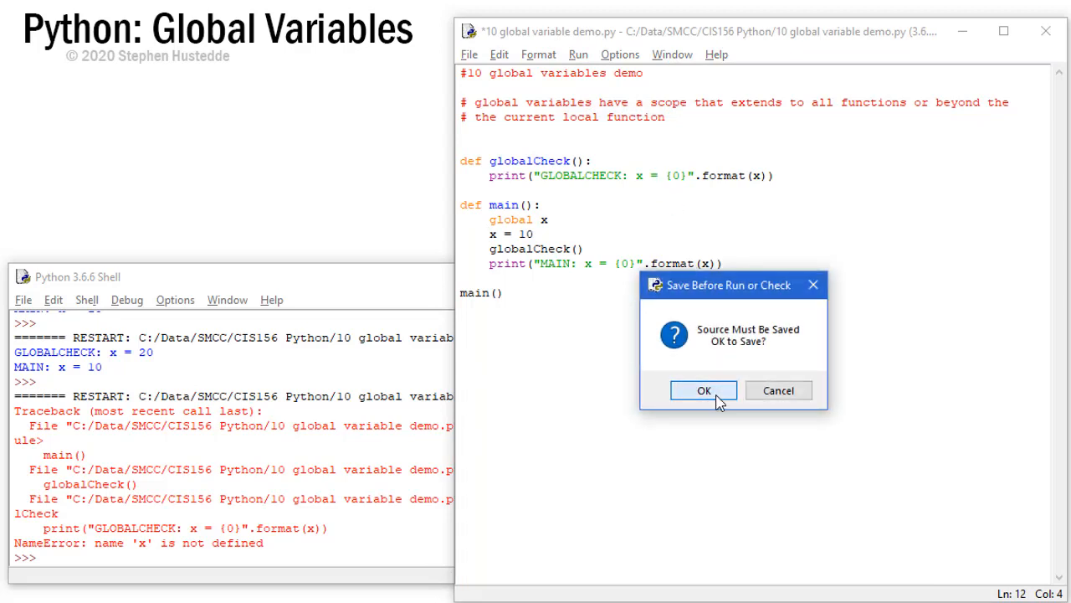
pyautogui.click(703, 390)
pyautogui.write('x')
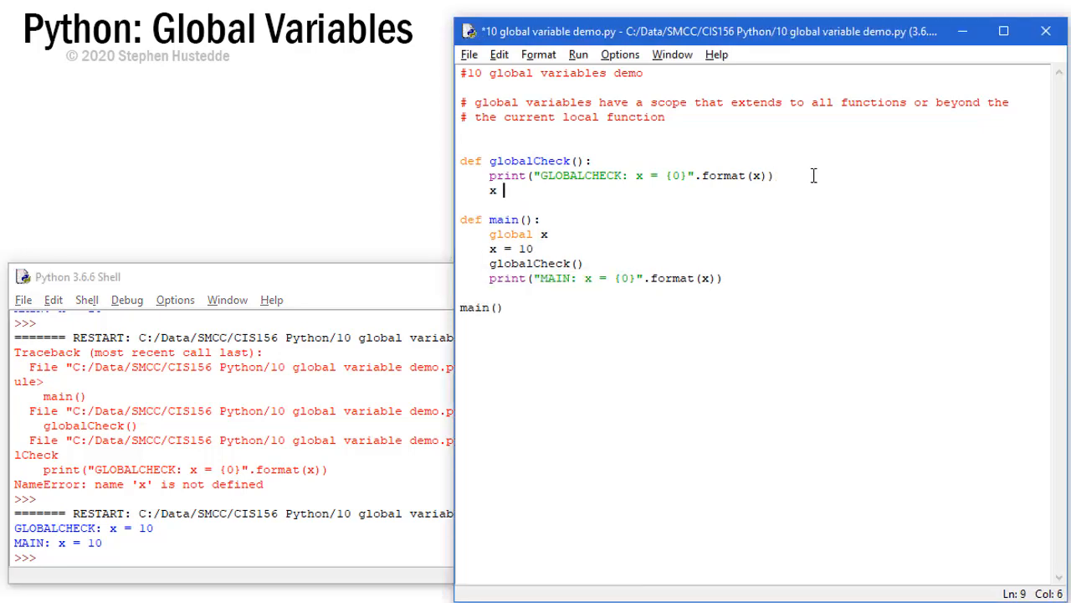
# Complete 'x += 5' in globalCheck and rerun, raising UnboundLocalError for x
pyautogui.write('+=')
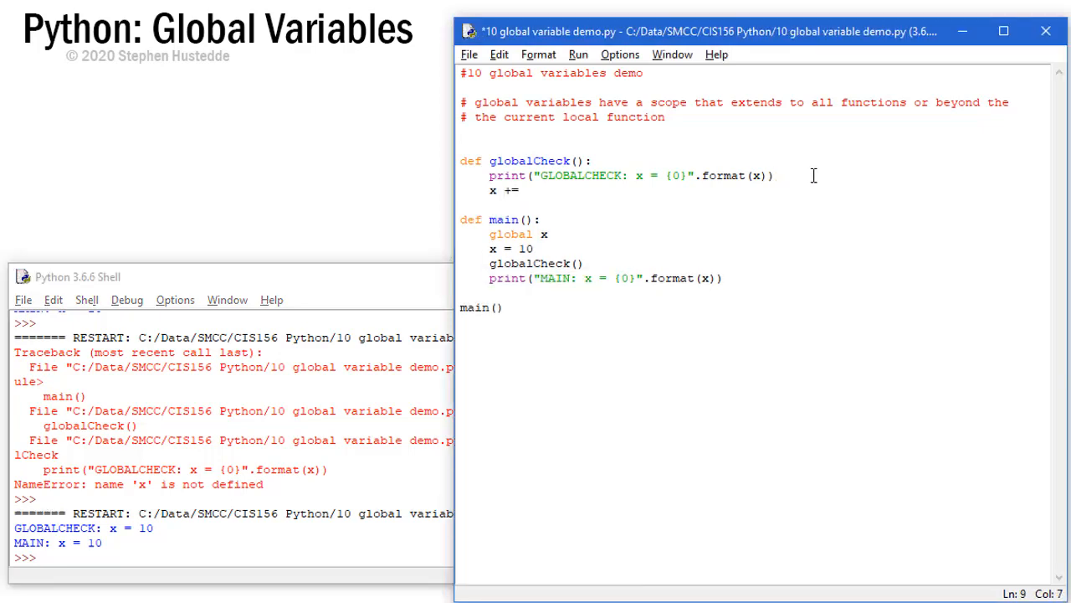
pyautogui.write('5')
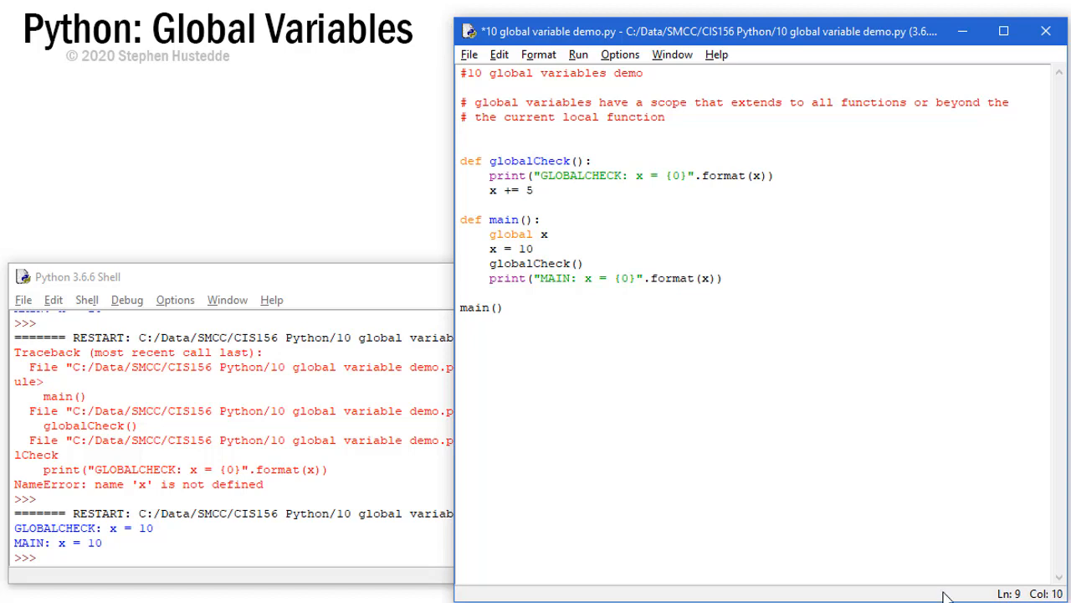
pyautogui.click(580, 54)
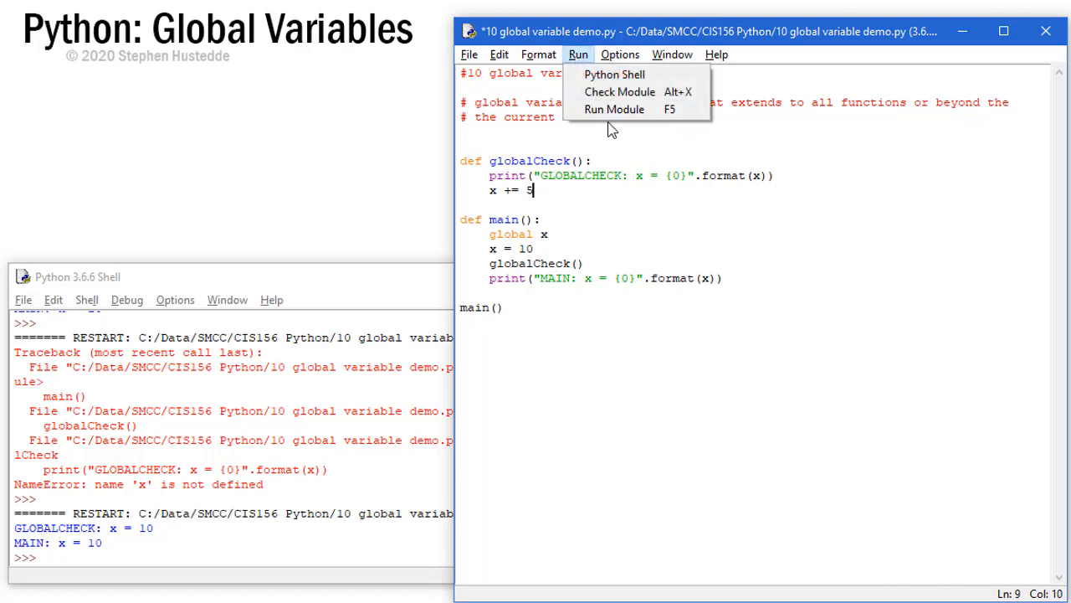
pyautogui.click(614, 111)
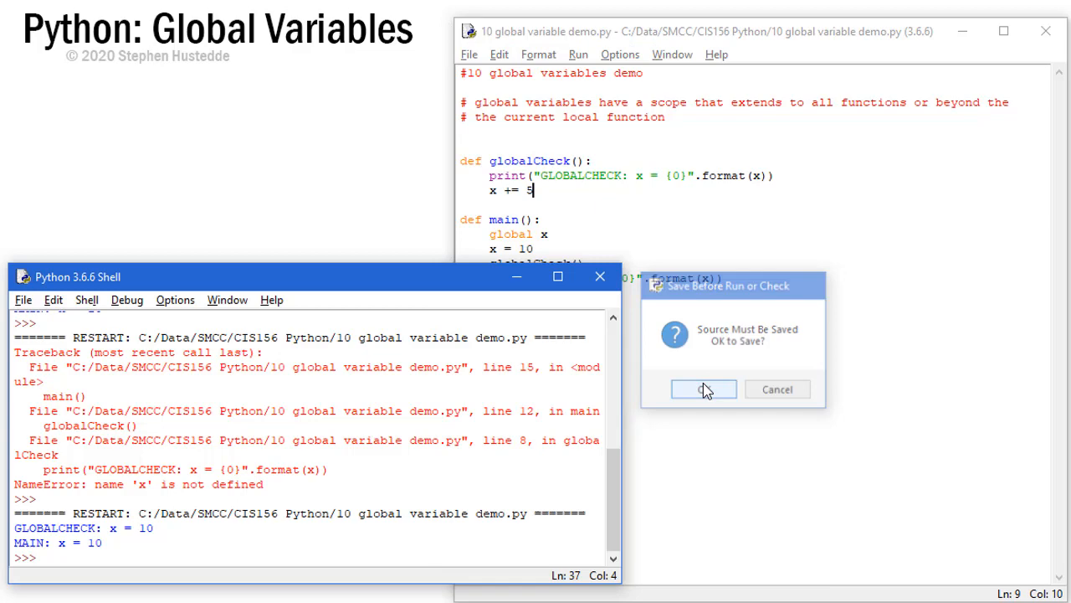
pyautogui.click(703, 389)
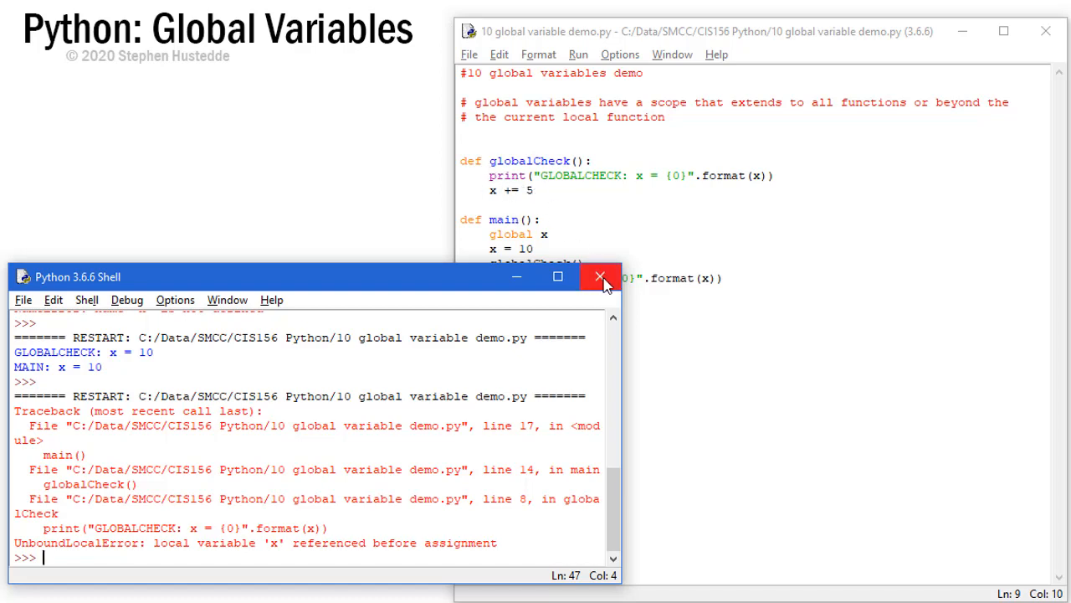
pyautogui.moveTo(576, 215)
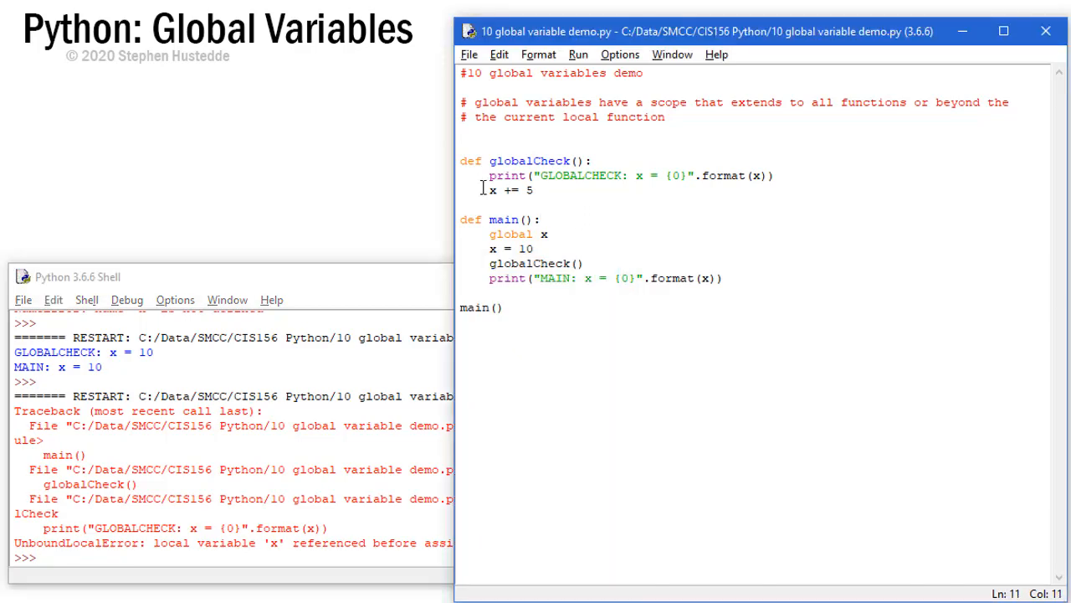
# Declare 'global x' at the top of globalCheck and rerun, printing GLOBALCHECK: x = 10 and MAIN: x = 15
pyautogui.click(489, 176)
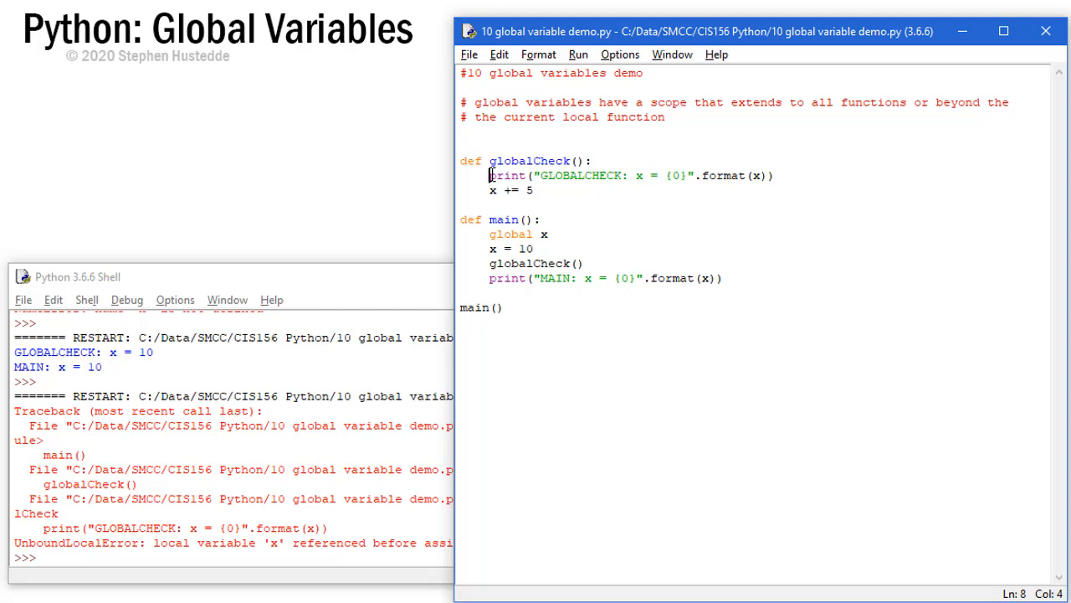
pyautogui.write('global x')
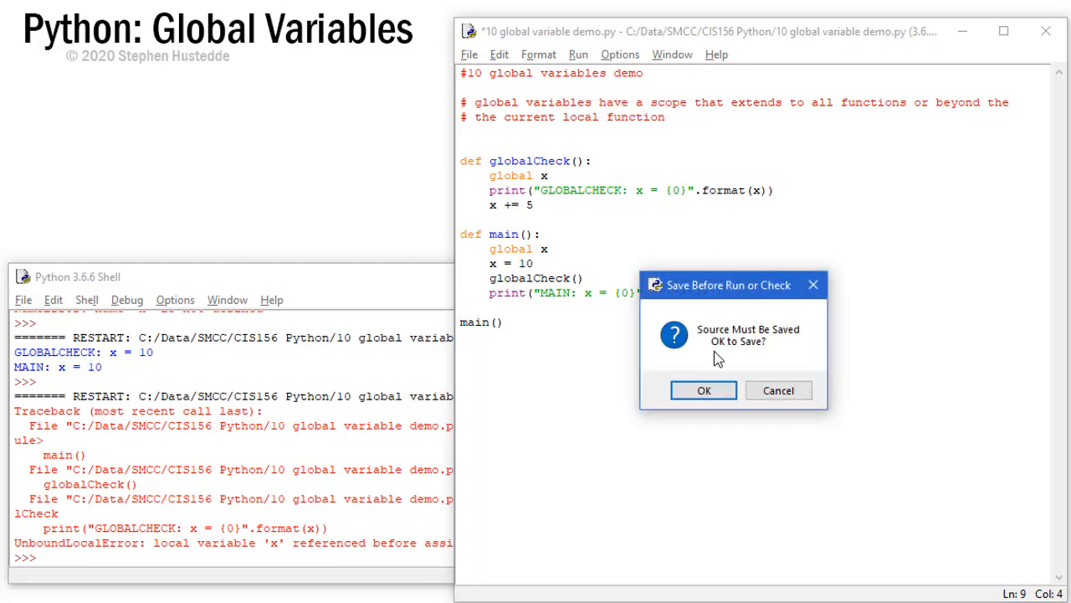
pyautogui.click(703, 390)
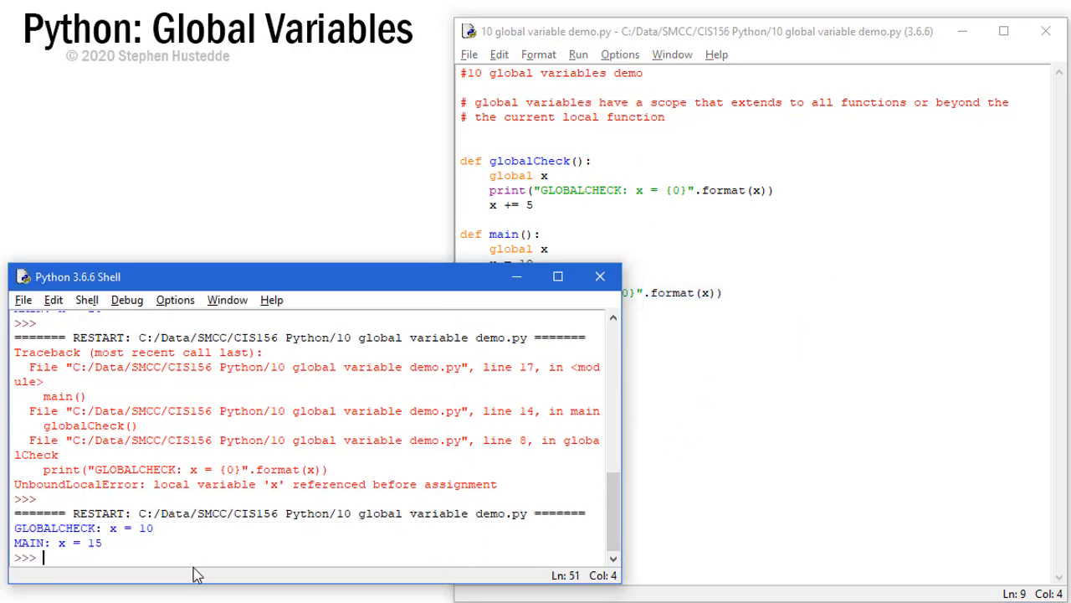
pyautogui.moveTo(753, 178)
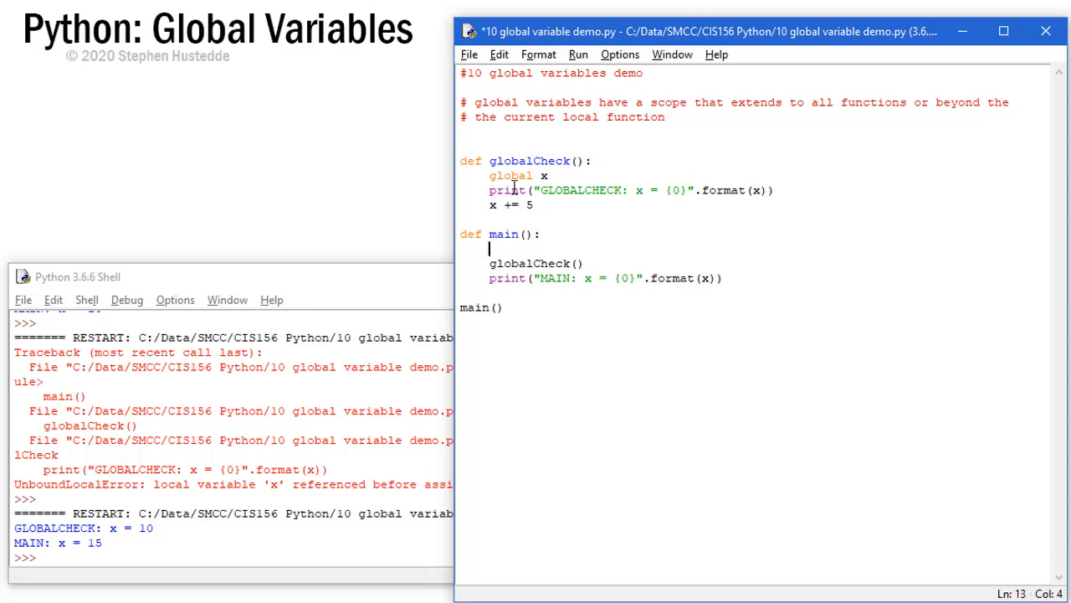
# Comment out 'global x' and 'x += 5' in globalCheck and rerun so both report x = 10
pyautogui.click(460, 144)
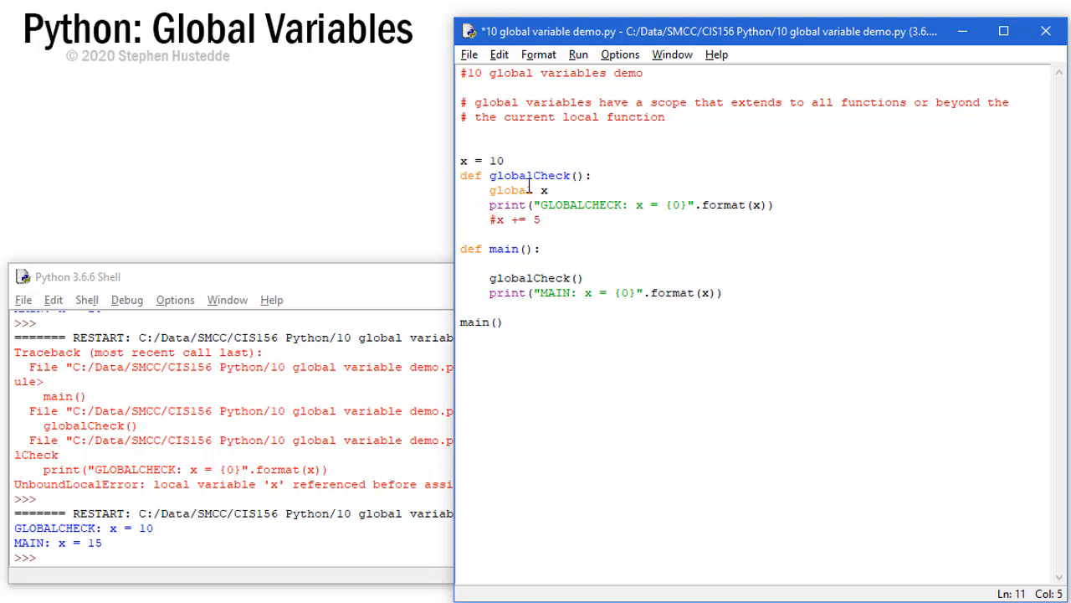
pyautogui.click(490, 191)
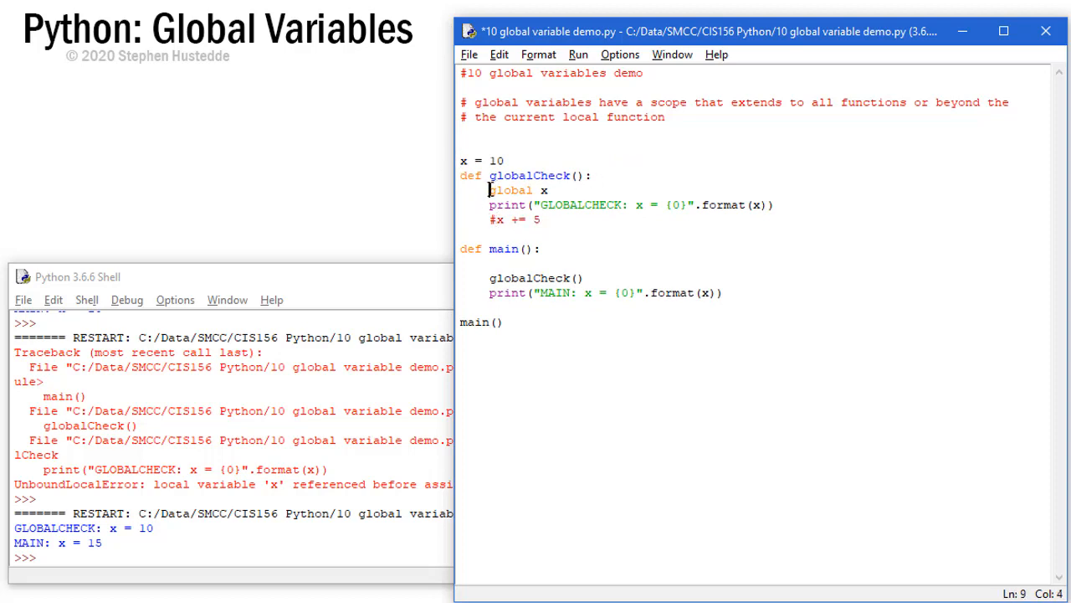
pyautogui.write('#')
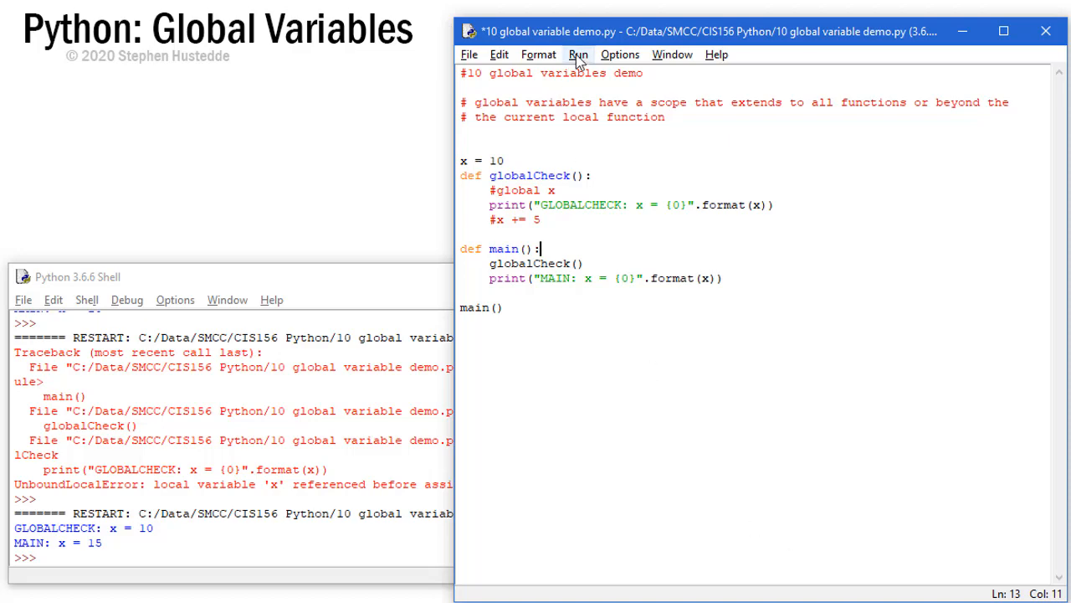
pyautogui.click(577, 53)
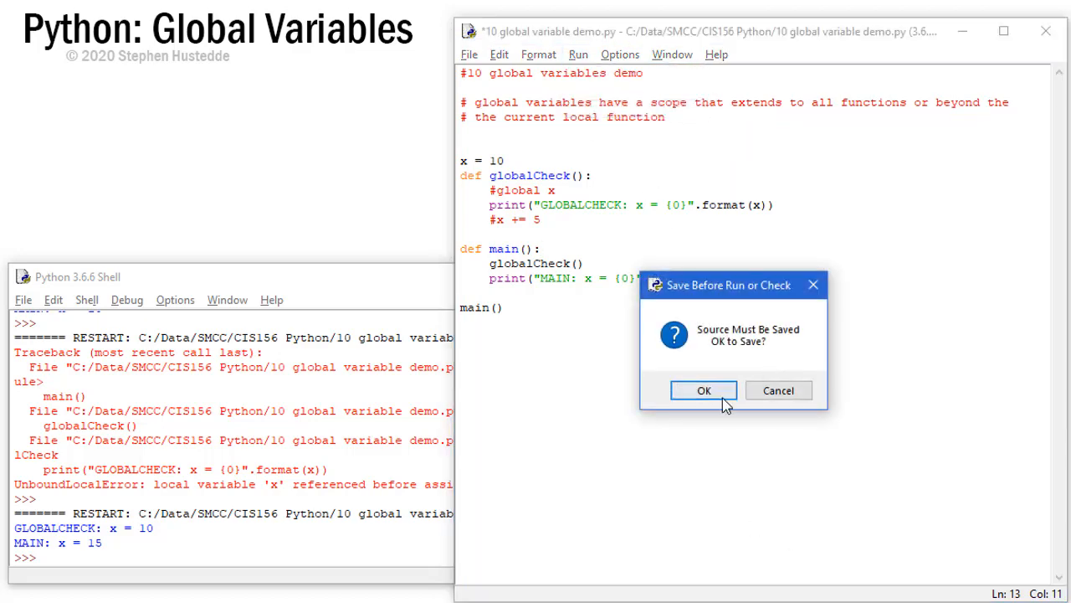
pyautogui.click(703, 390)
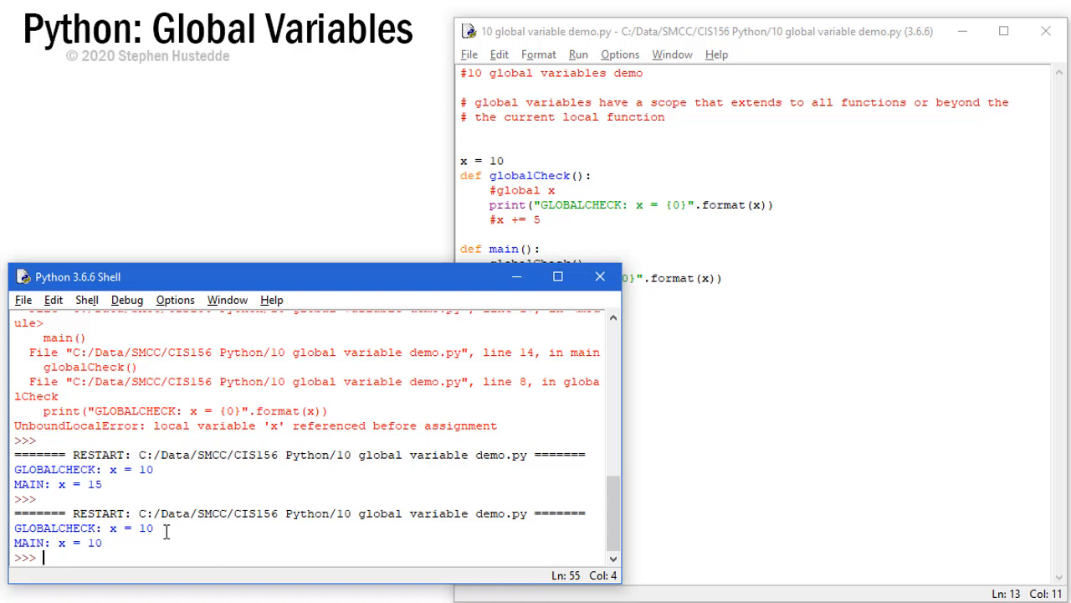
pyautogui.moveTo(482, 164)
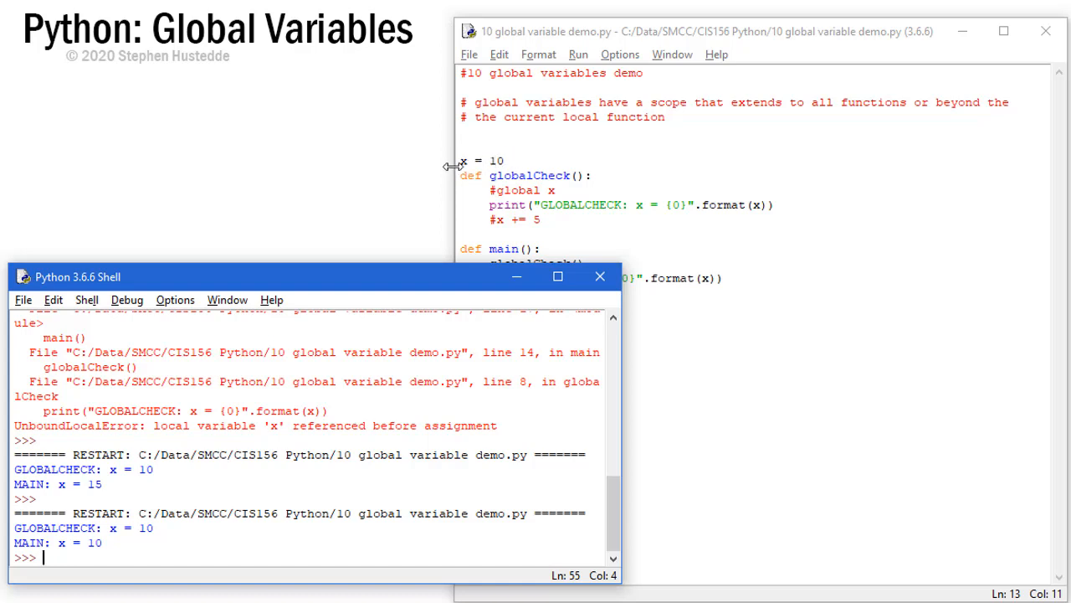
pyautogui.moveTo(455, 165)
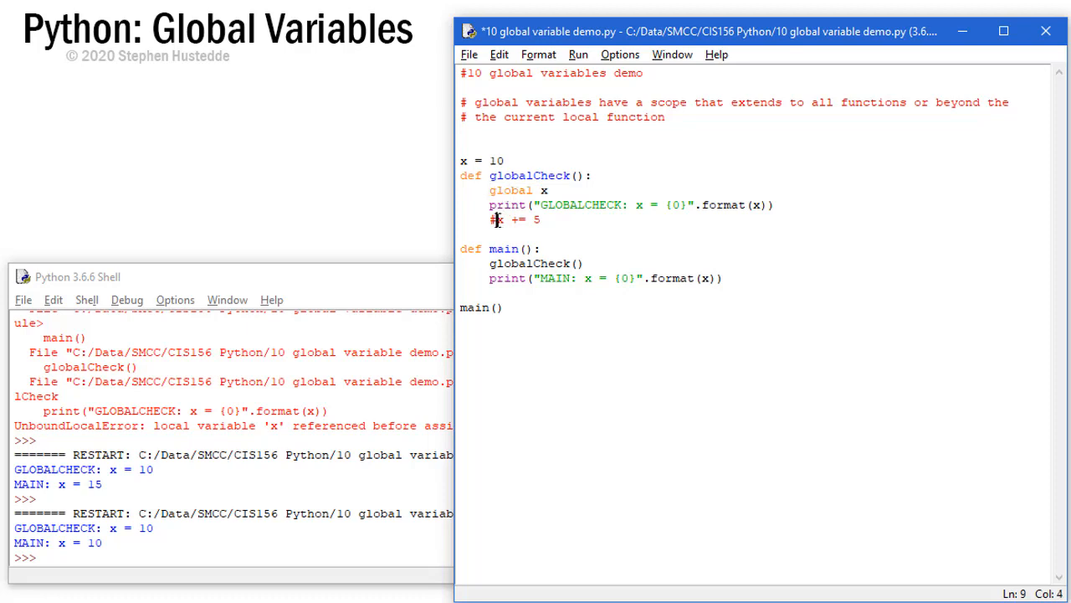
# Uncomment 'global x' and 'x += 5' in globalCheck, save and rerun so MAIN reports x = 15
pyautogui.click(596, 204)
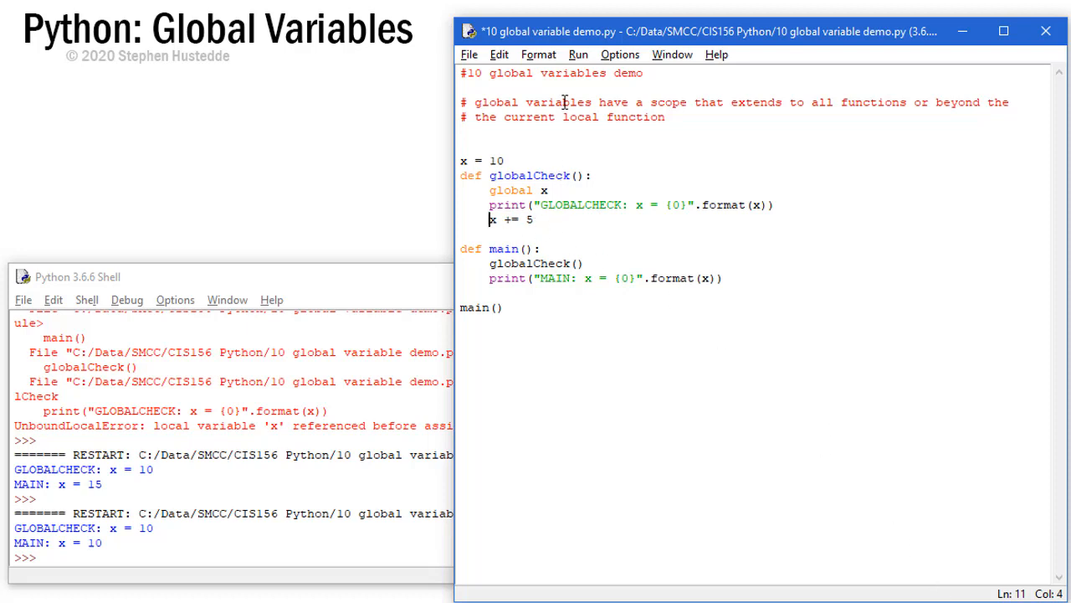
pyautogui.click(577, 53)
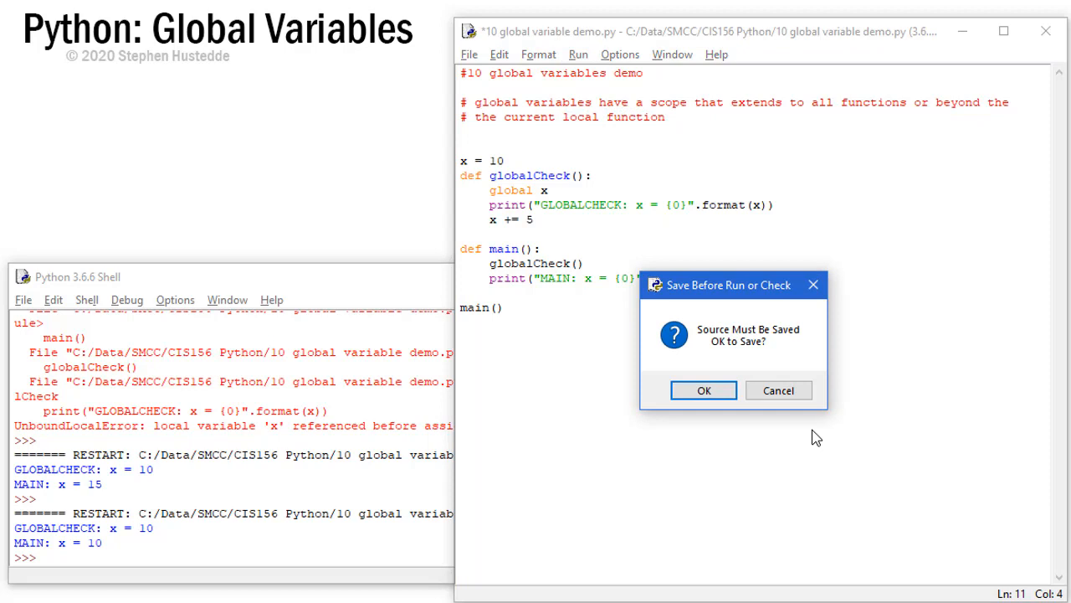
pyautogui.click(703, 390)
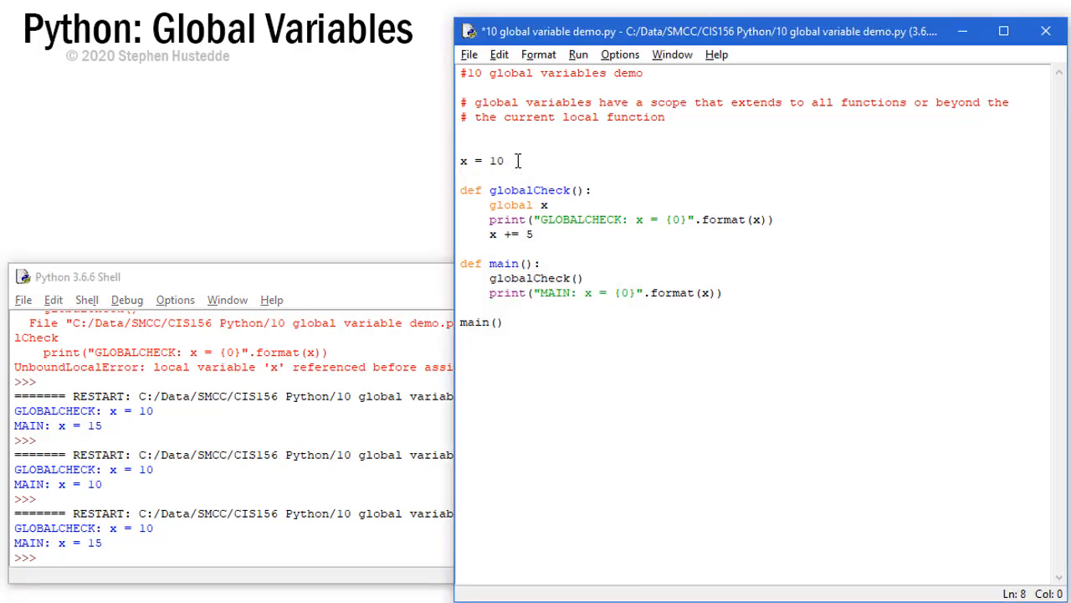
# Remove the top-level x and 'global x', set x = 10 in main, and pass x to globalCheck(x)
pyautogui.click(462, 175)
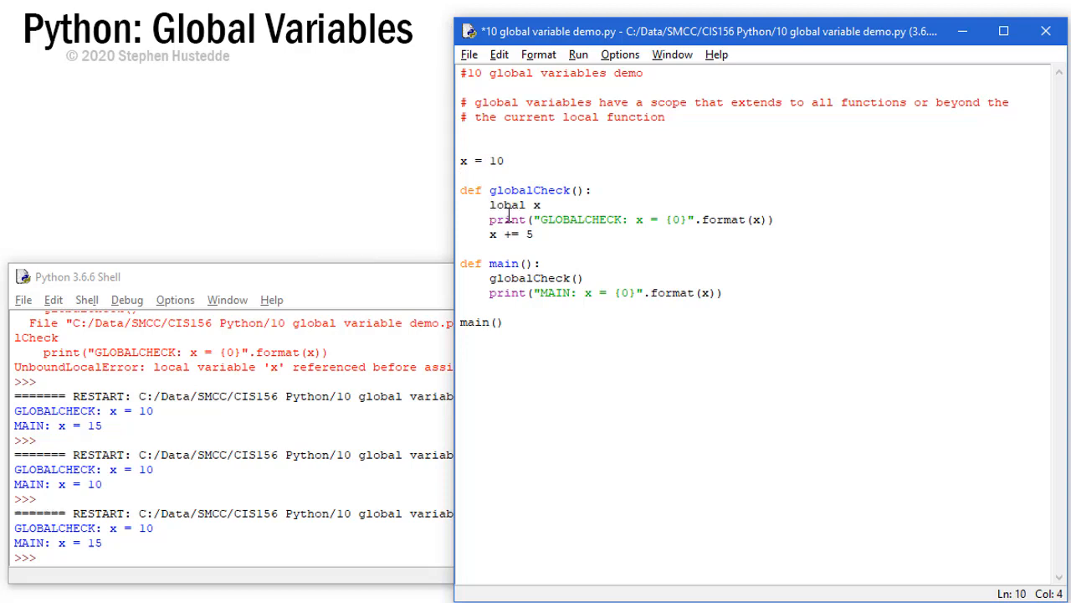
pyautogui.doubleClick(509, 204)
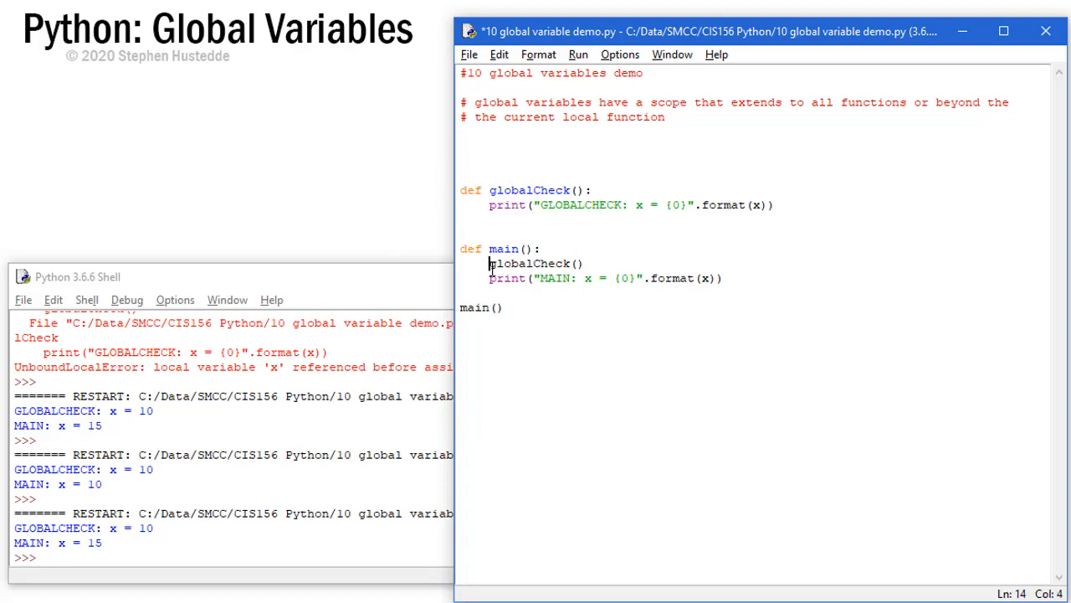
pyautogui.write('x = l')
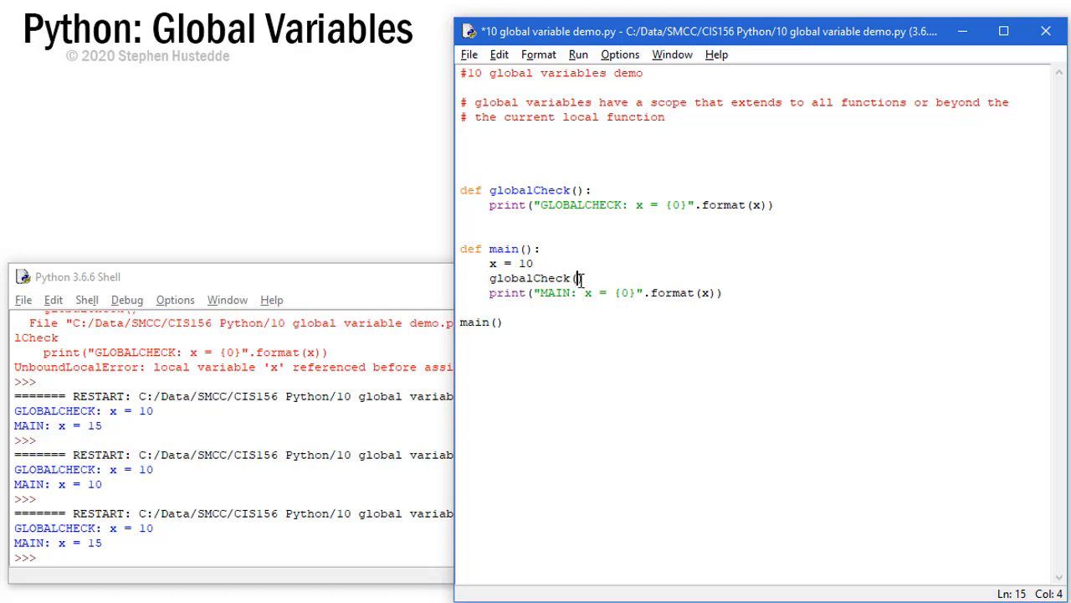
pyautogui.write('x')
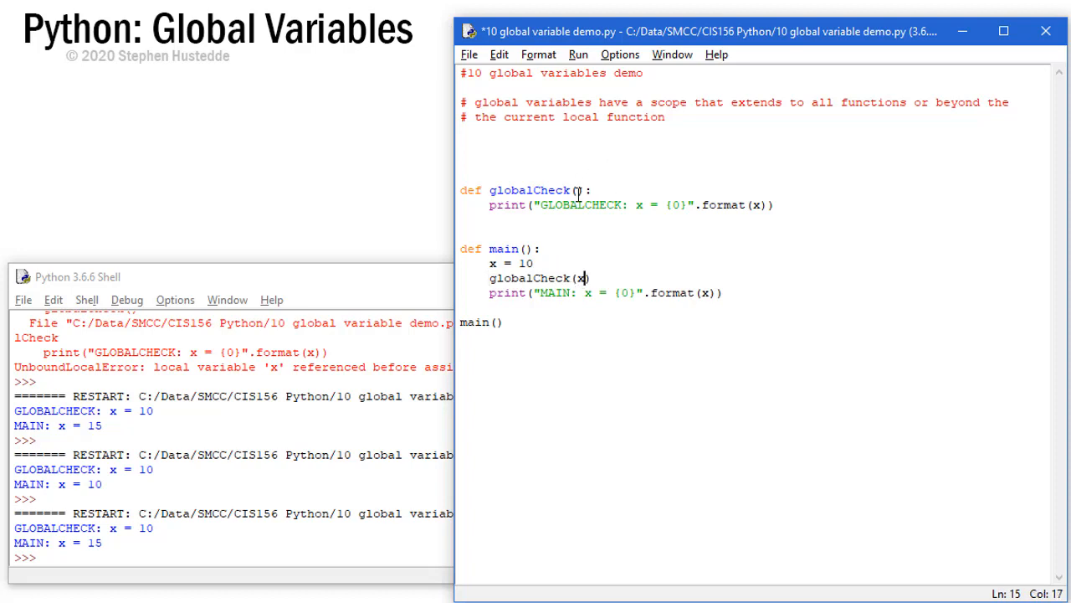
pyautogui.write('x')
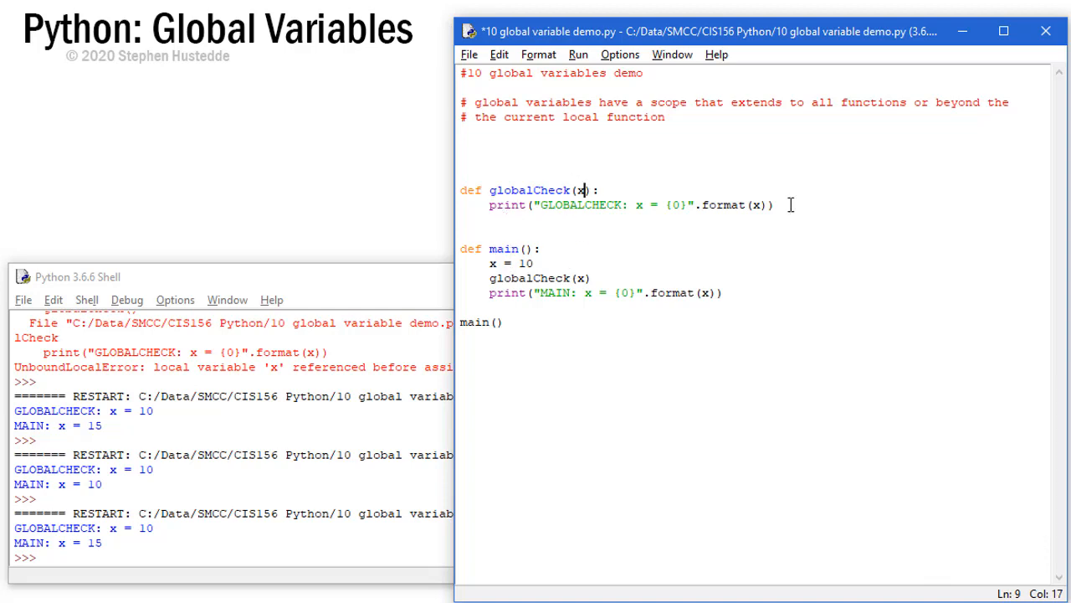
# Make globalCheck add 5 to x and return x
pyautogui.write('x')
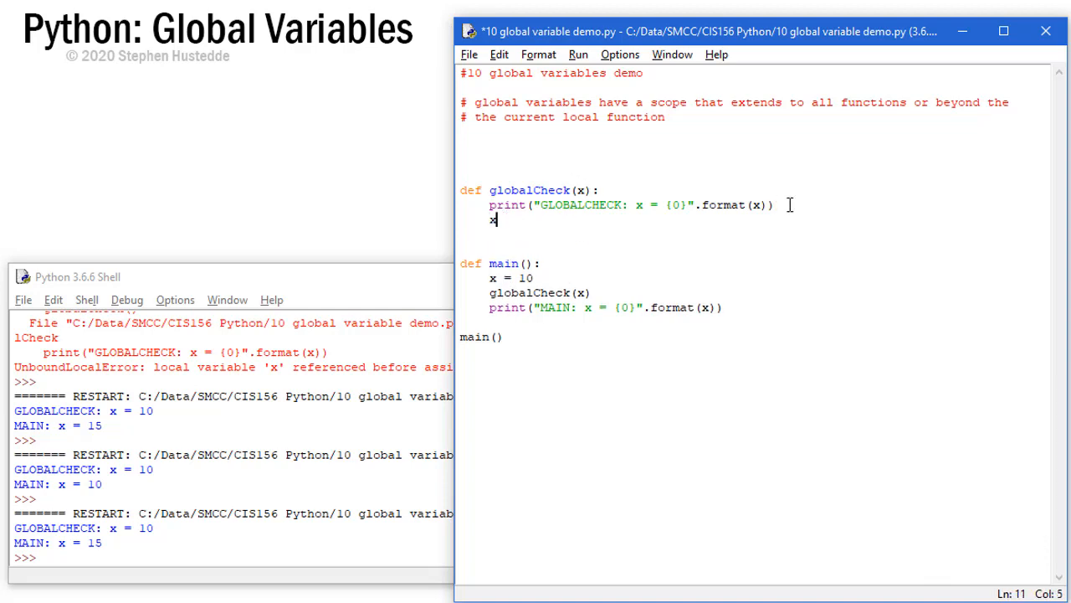
pyautogui.write('+=')
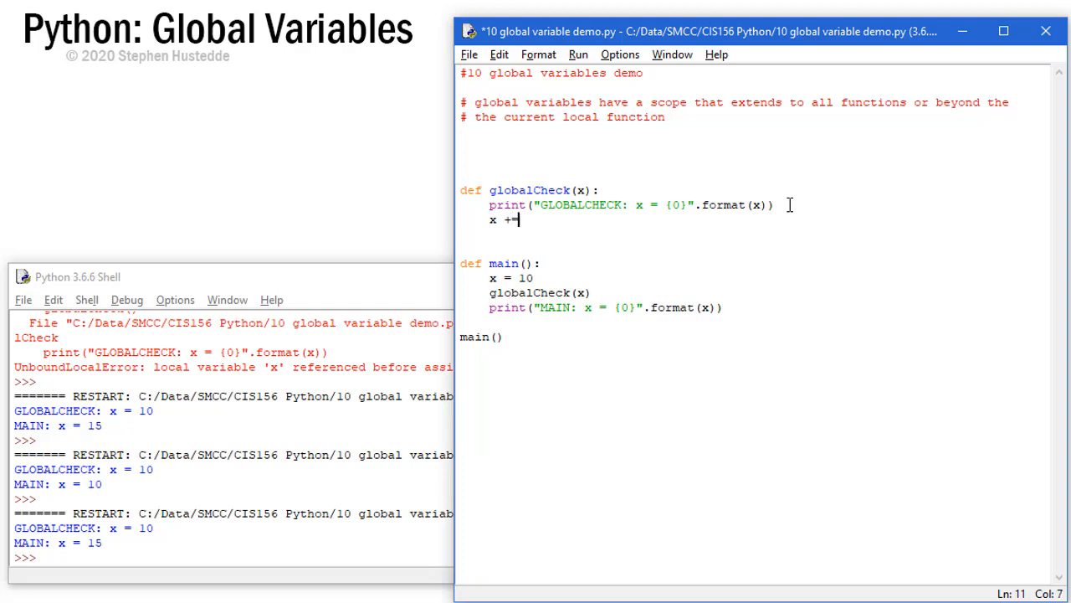
pyautogui.write('5')
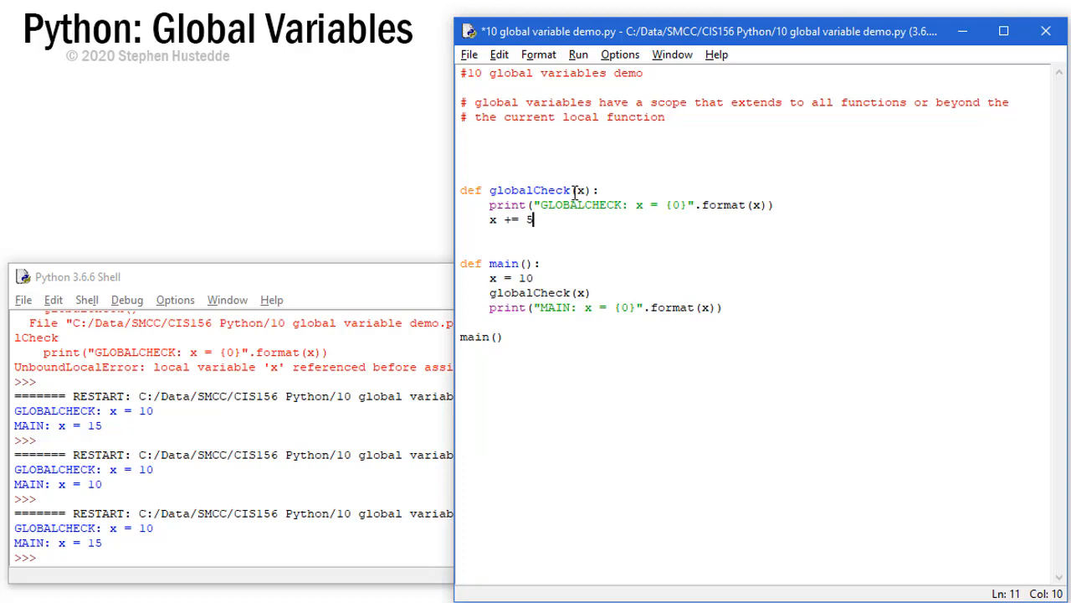
pyautogui.moveTo(539, 221)
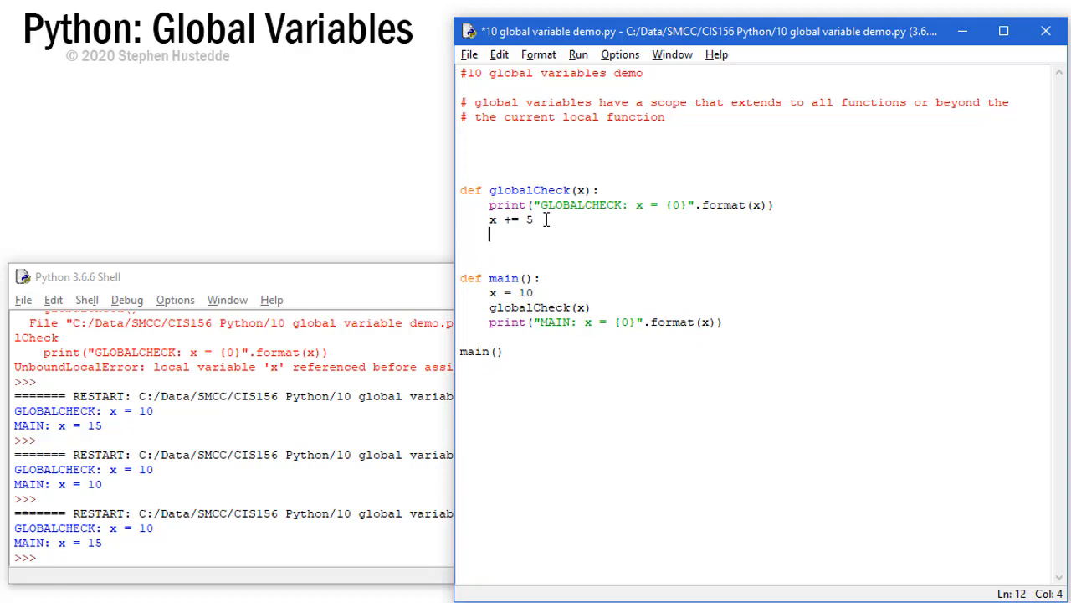
pyautogui.write('return x')
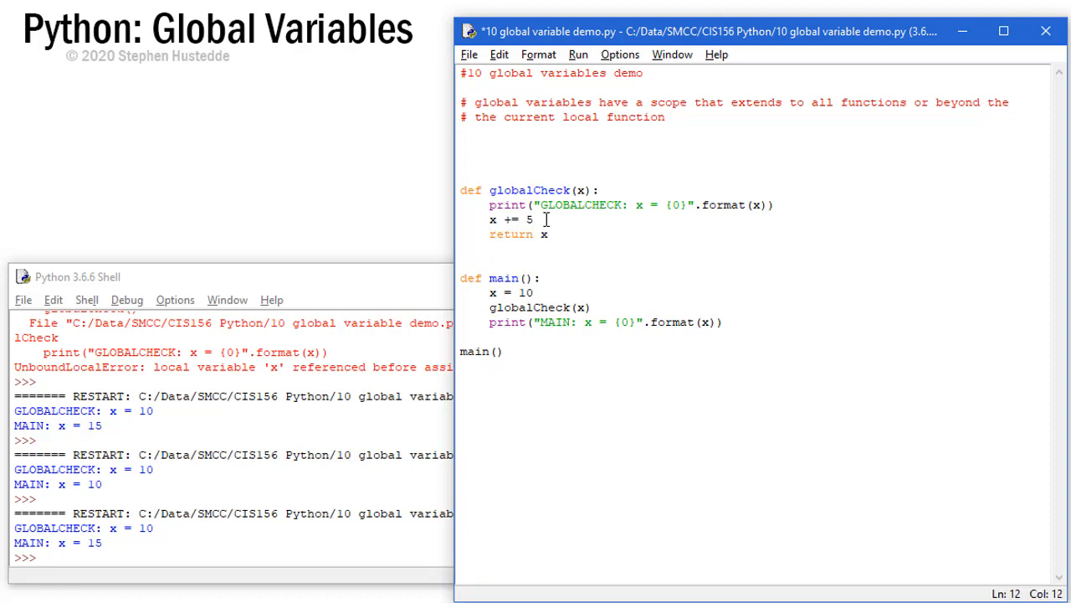
# Assign the result with 'x = globalCheck(x)' in main and rerun, printing 10 then 15
pyautogui.click(489, 308)
pyautogui.write('x = ')
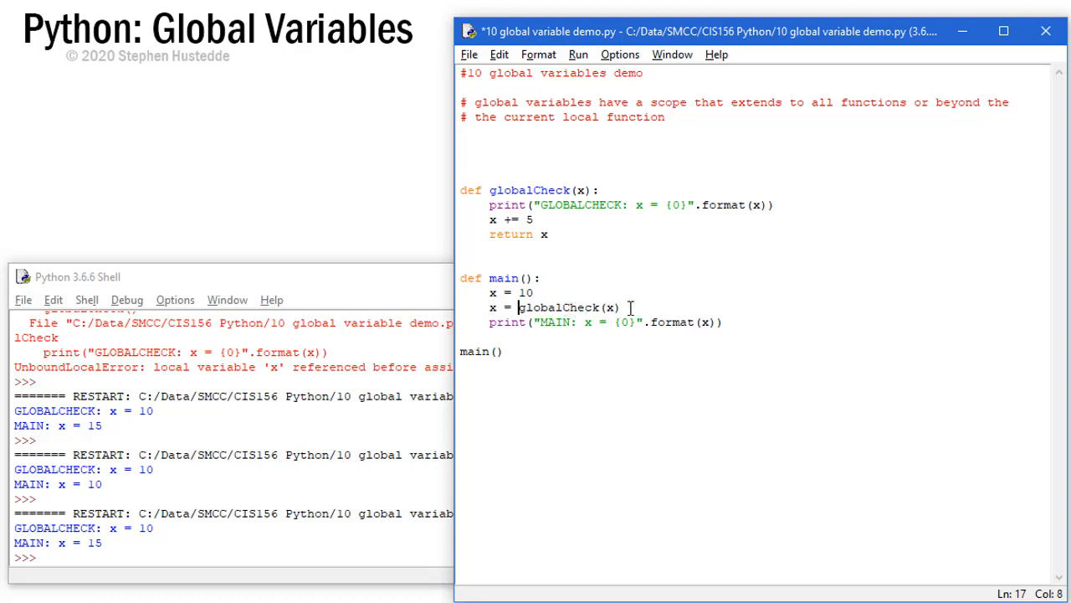
pyautogui.moveTo(489, 321)
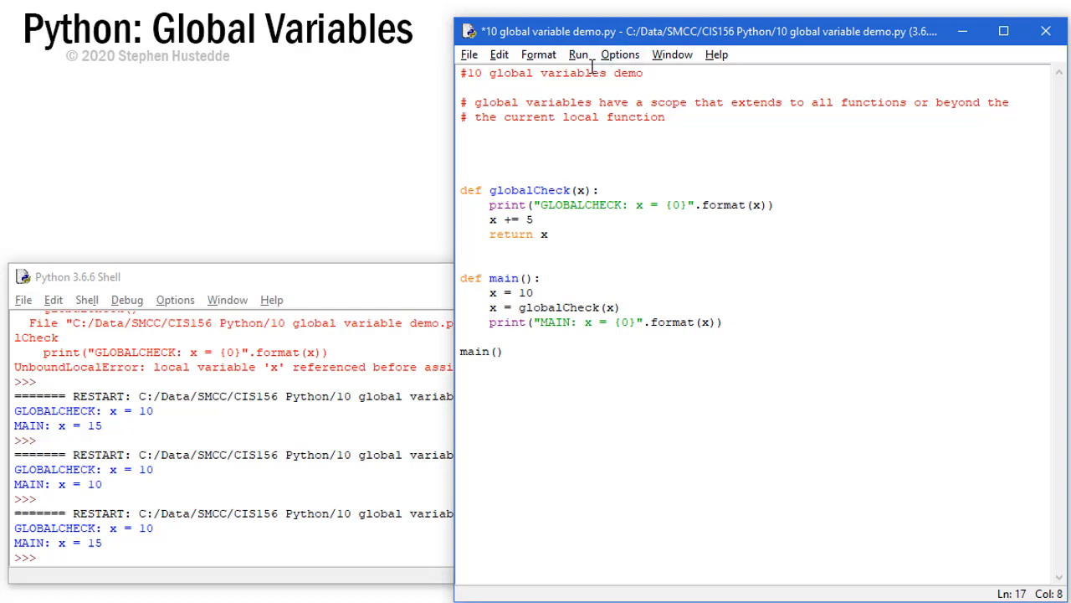
pyautogui.click(579, 54)
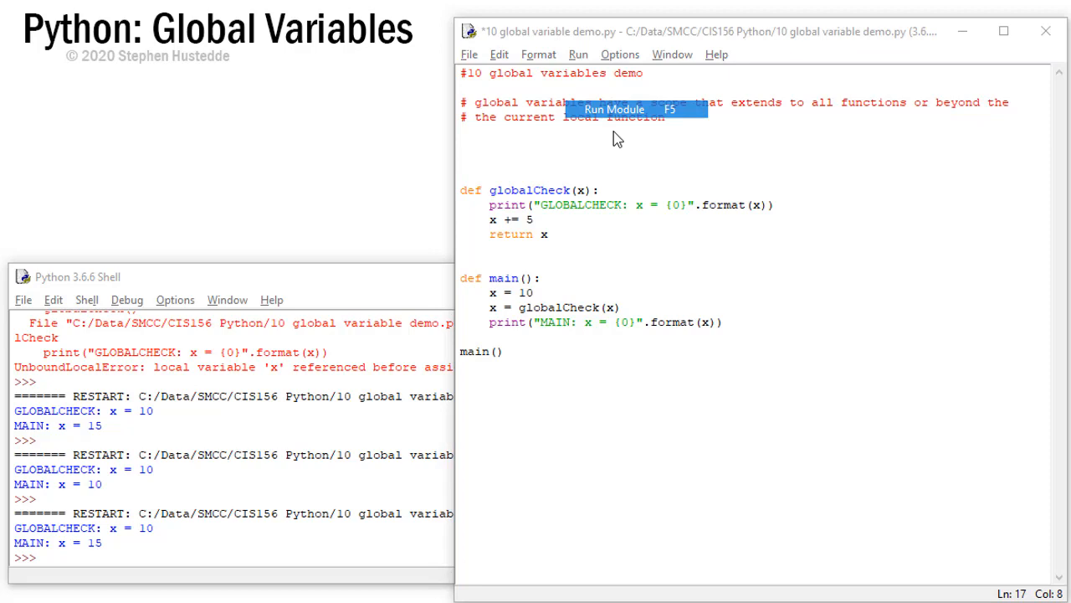
pyautogui.click(616, 111)
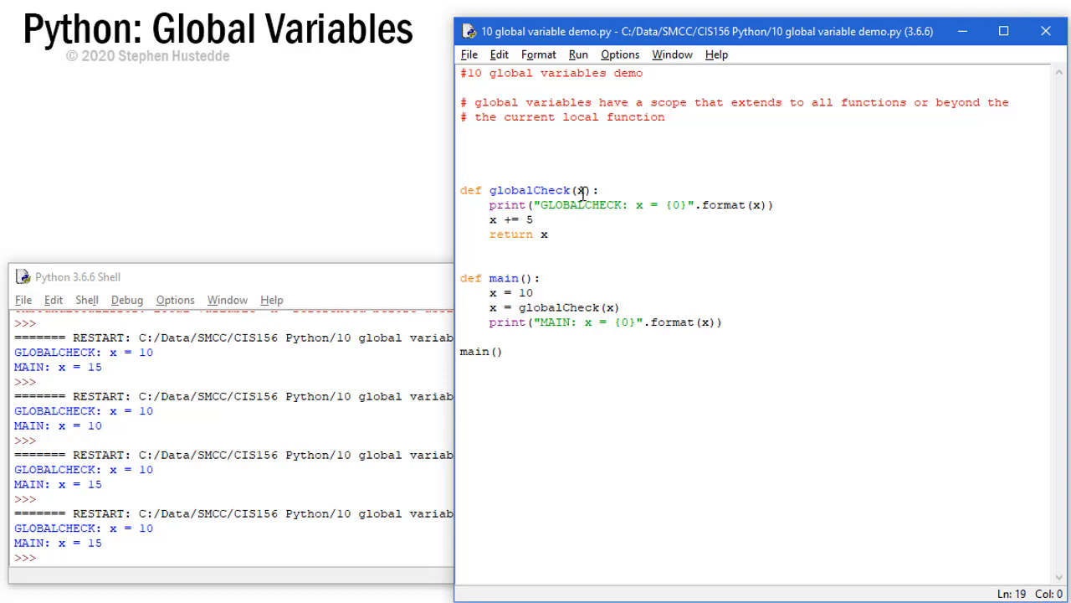
# Rename globalCheck's parameter from x to y, save and rerun, still printing 10 and 15
pyautogui.click(581, 191)
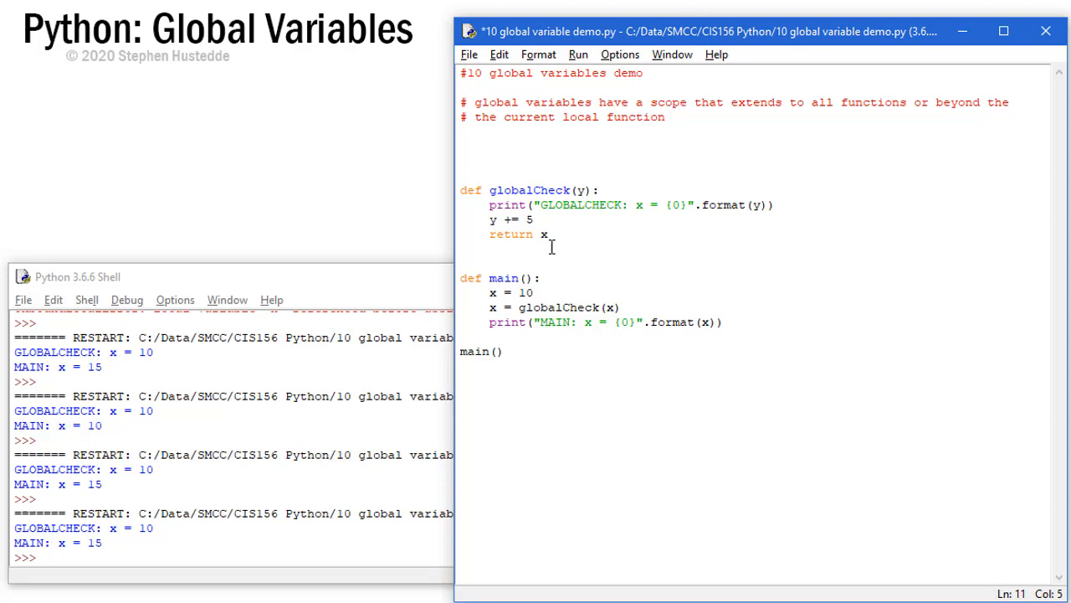
pyautogui.write('y')
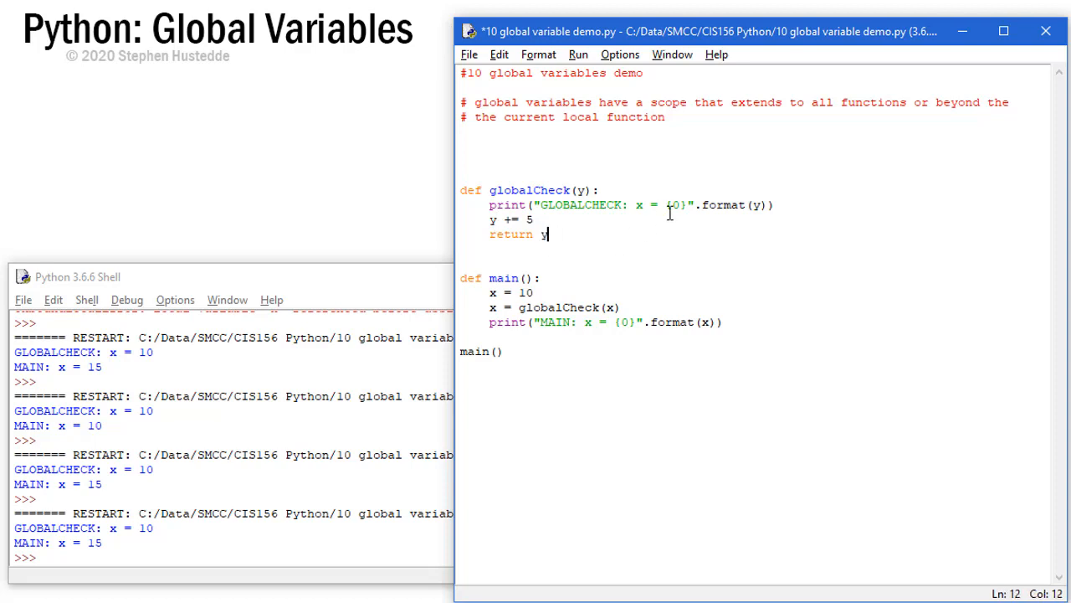
pyautogui.moveTo(611, 303)
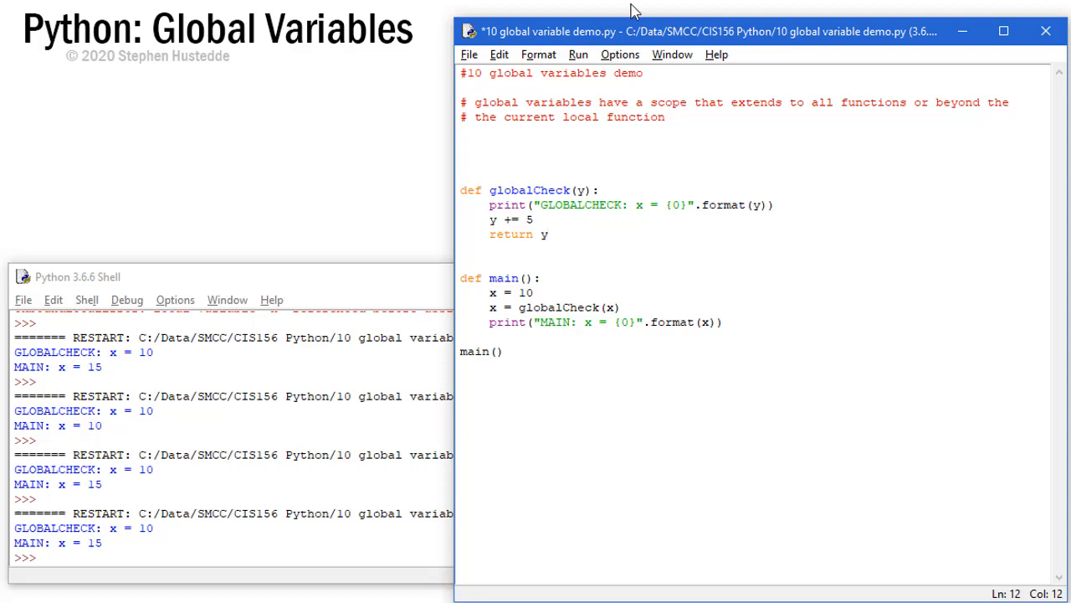
pyautogui.click(577, 54)
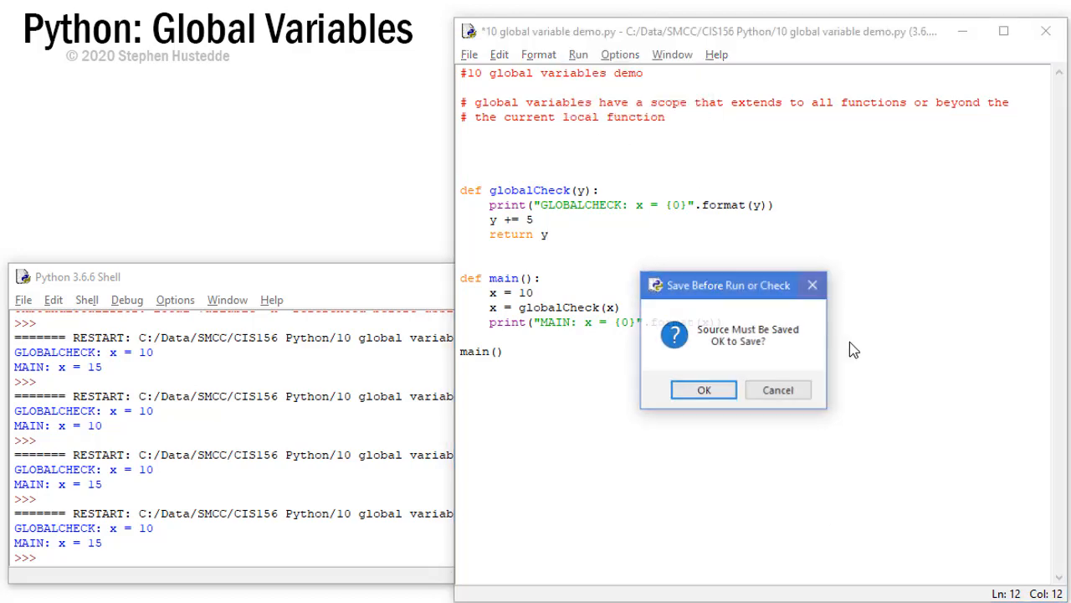
pyautogui.click(703, 388)
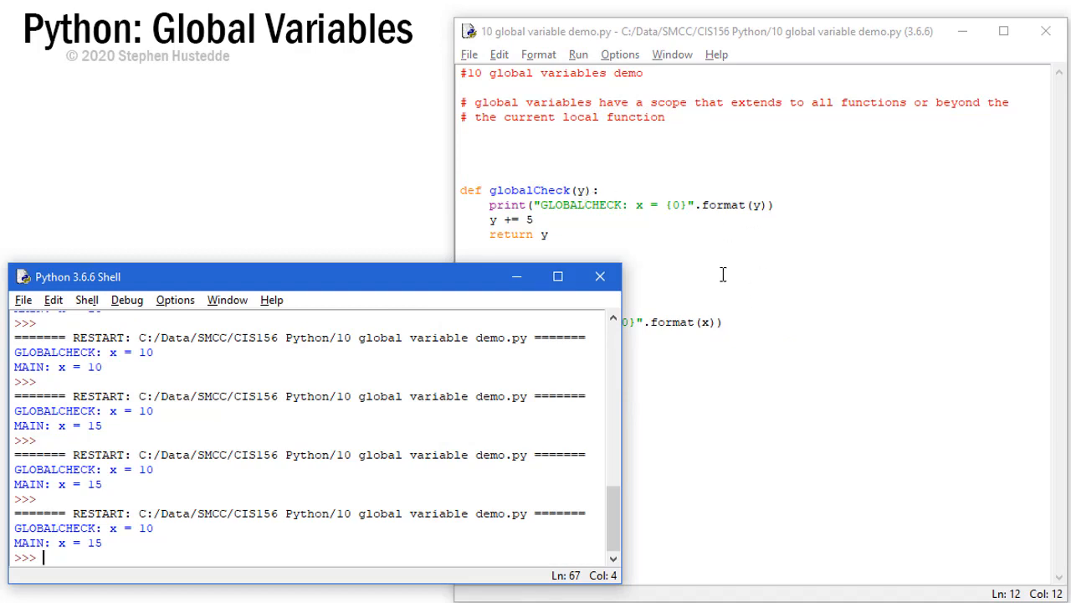
pyautogui.moveTo(685, 303)
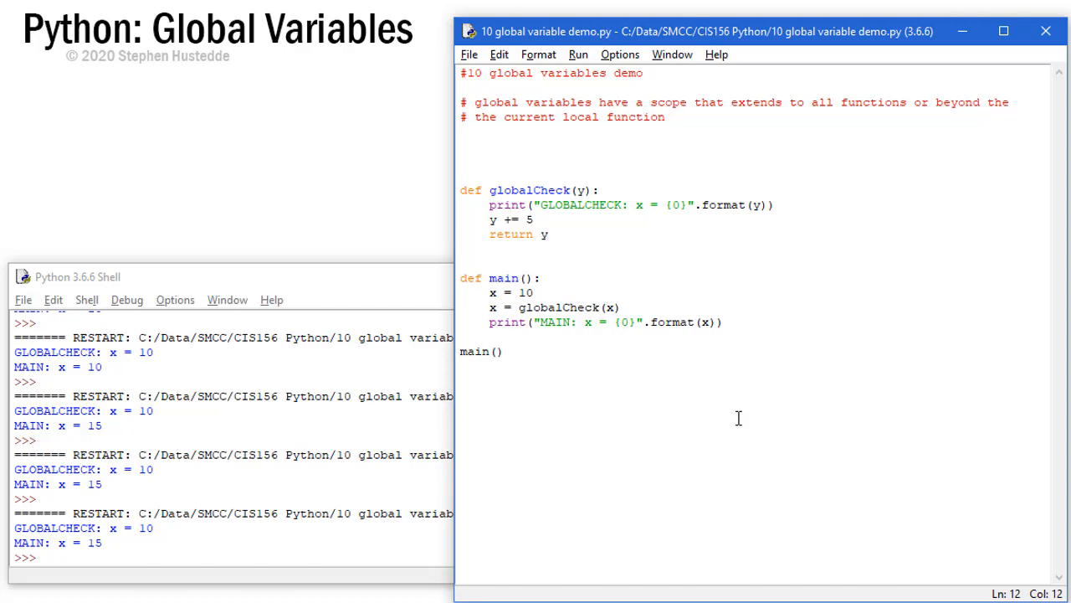
pyautogui.click(544, 234)
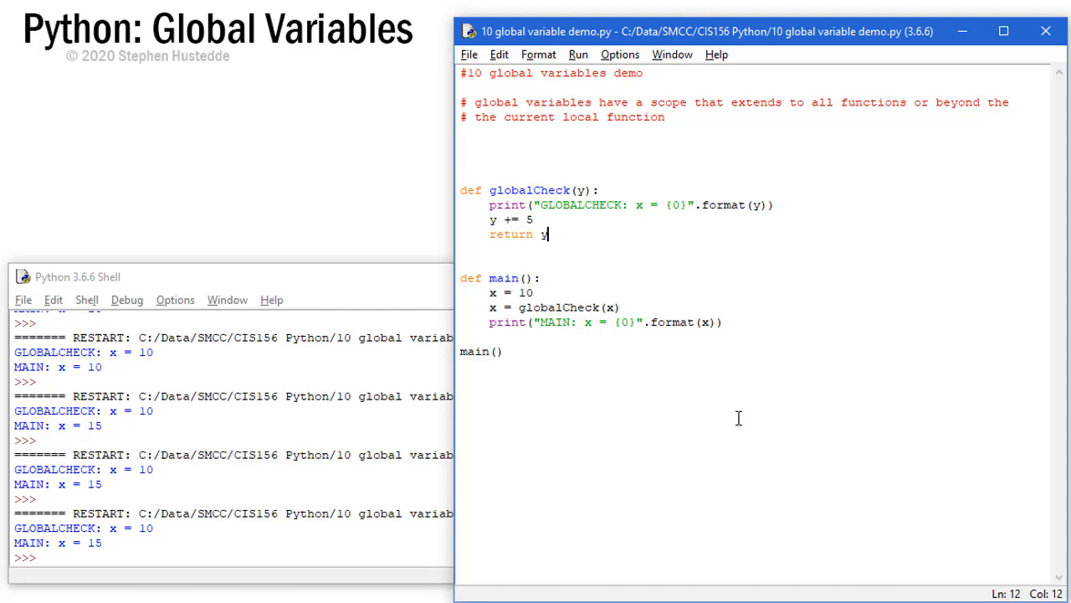